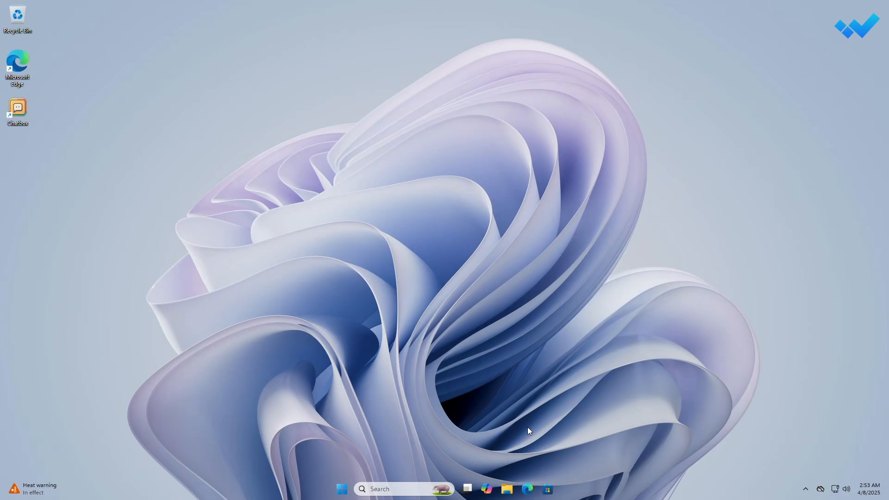
pyautogui.moveTo(528, 496)
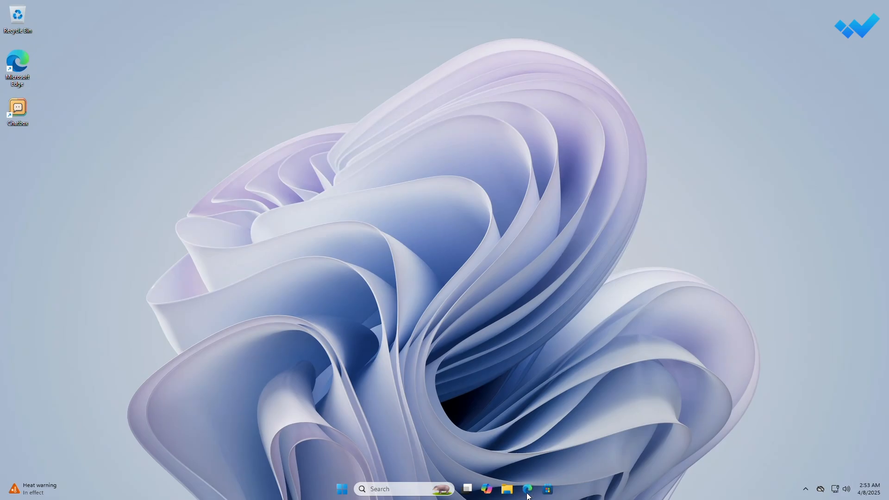
# - Download the Ubuntu 24.10 desktop ISO from the Ubuntu downloads tab in Edge
pyautogui.click(527, 489)
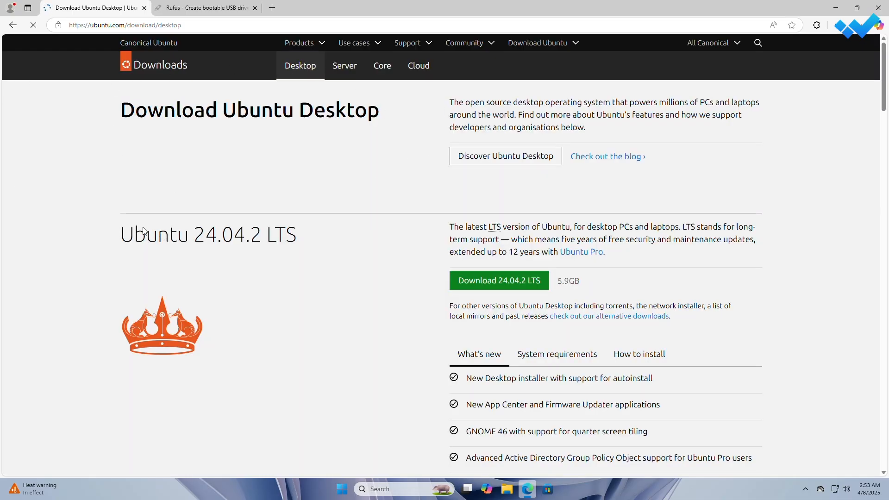
pyautogui.click(204, 7)
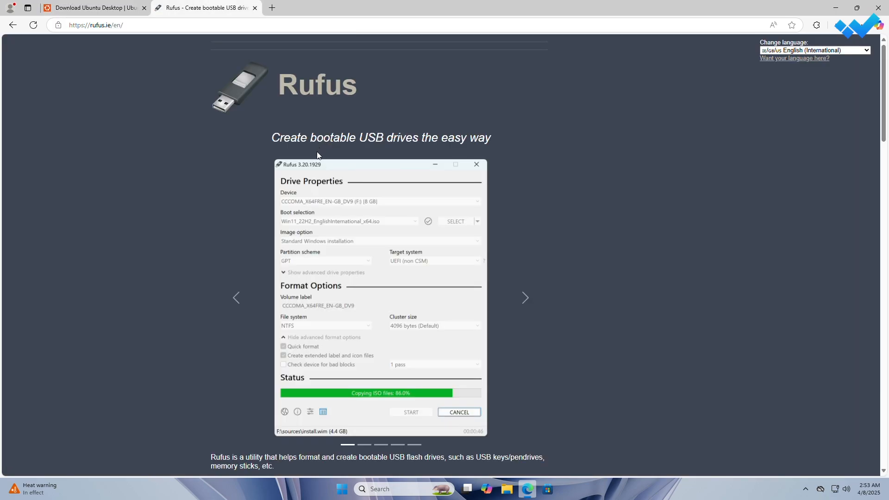
pyautogui.click(91, 7)
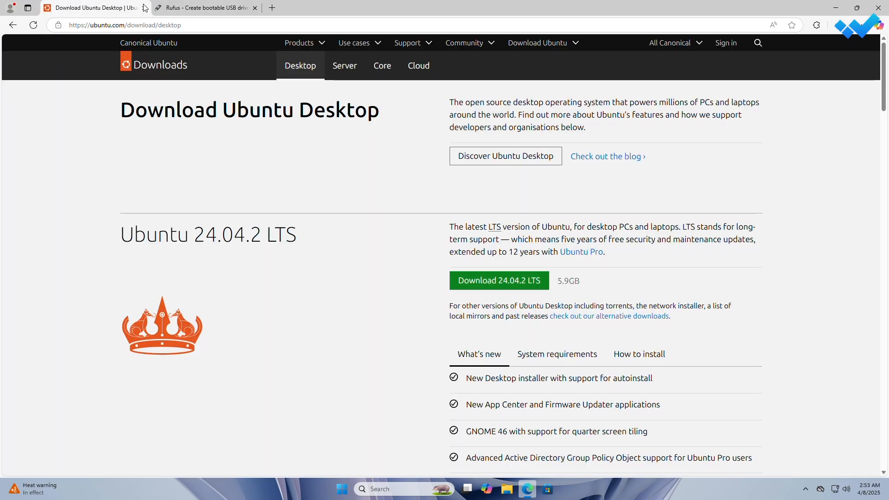
pyautogui.scroll(-3)
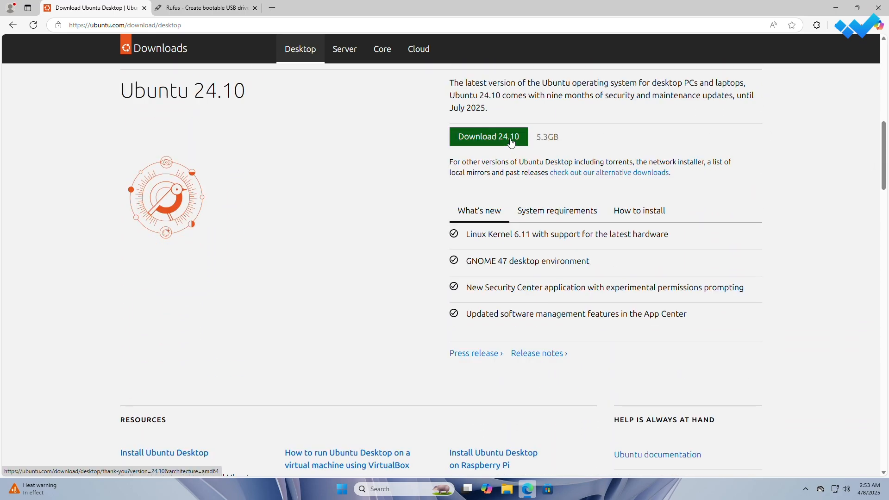
pyautogui.click(487, 136)
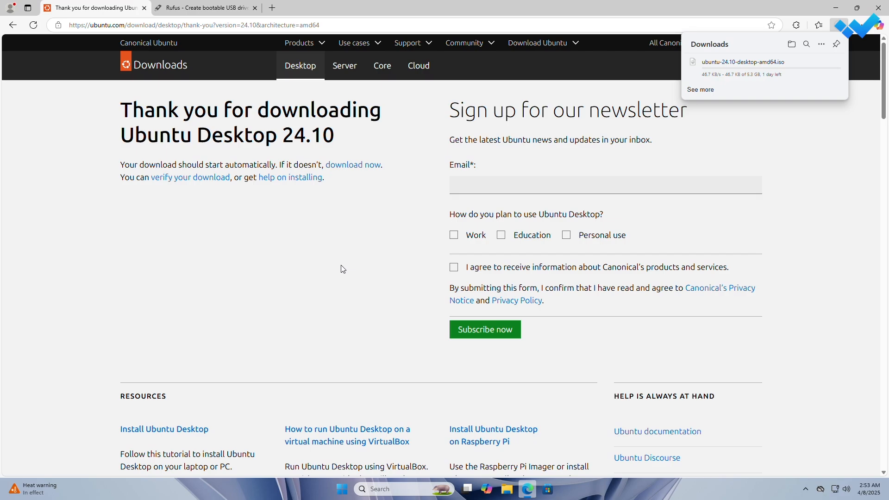
pyautogui.moveTo(271, 205)
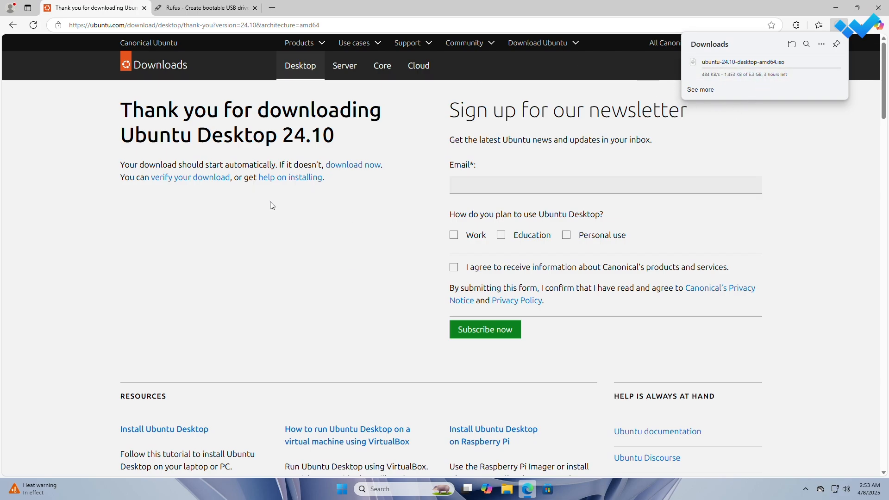
# - Download the standard rufus-4.6.exe from the Rufus site's Latest releases
pyautogui.click(205, 7)
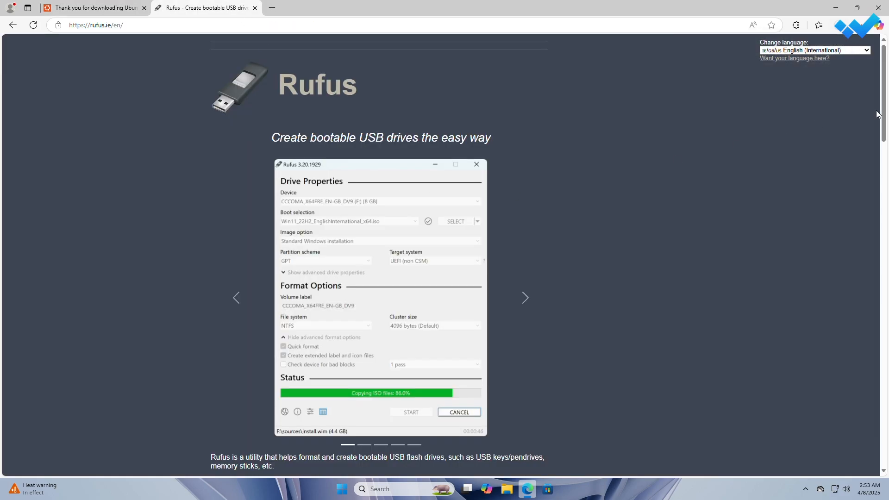
pyautogui.scroll(-3)
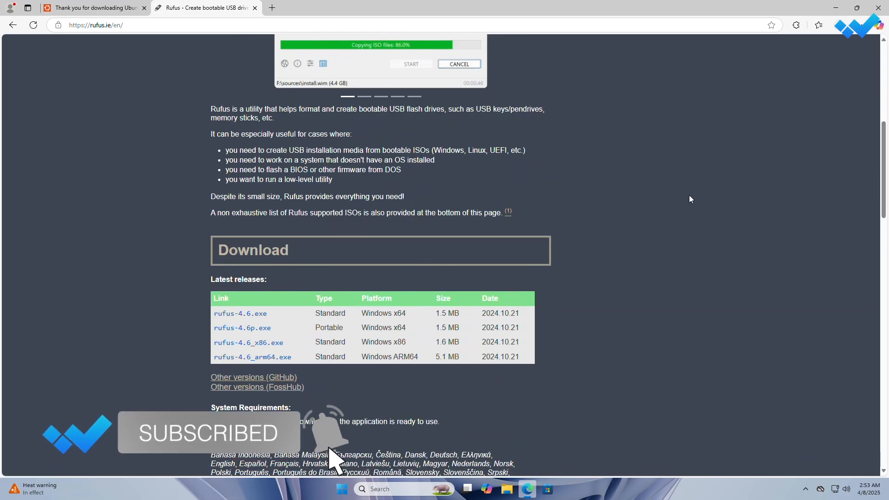
pyautogui.click(797, 24)
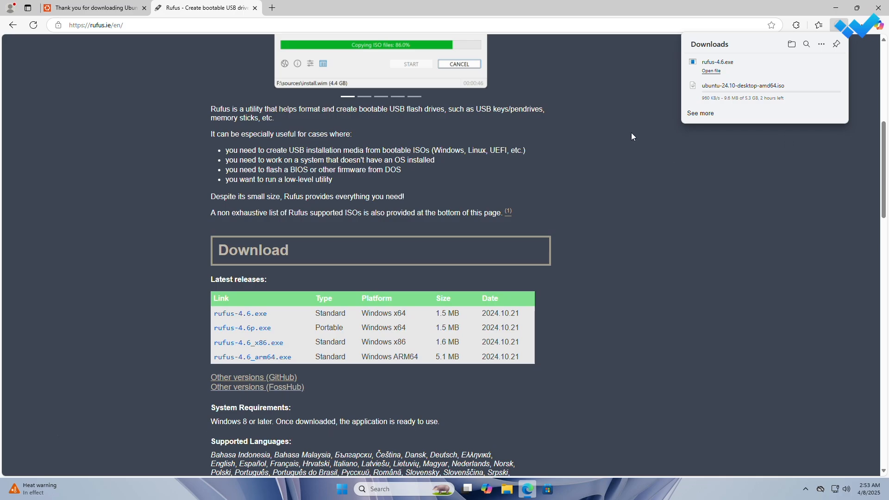
pyautogui.moveTo(786, 125)
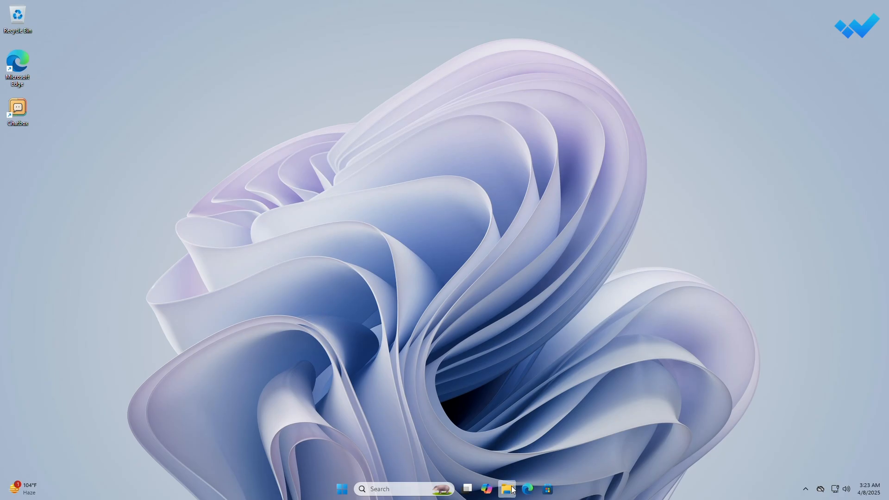
# - Launch rufus-4.6 from Downloads, select the Ubuntu 24.10 ISO, and set GPT partitioning
pyautogui.click(506, 488)
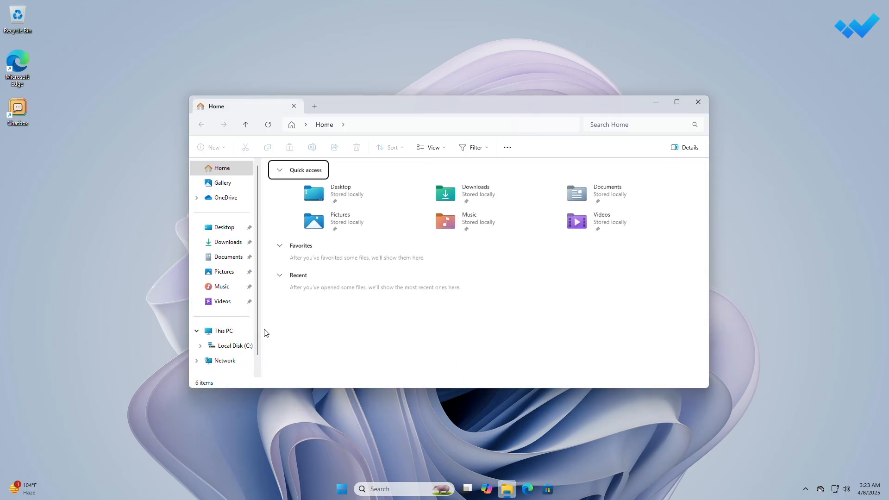
pyautogui.click(228, 242)
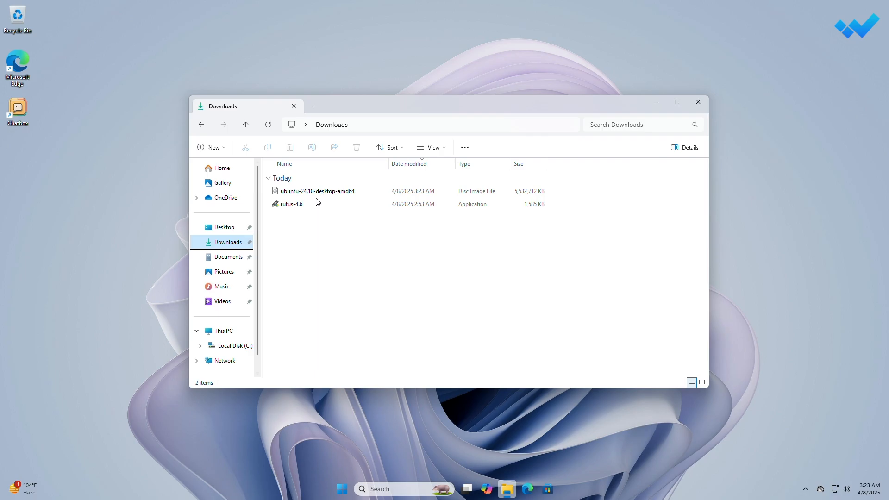
pyautogui.doubleClick(292, 204)
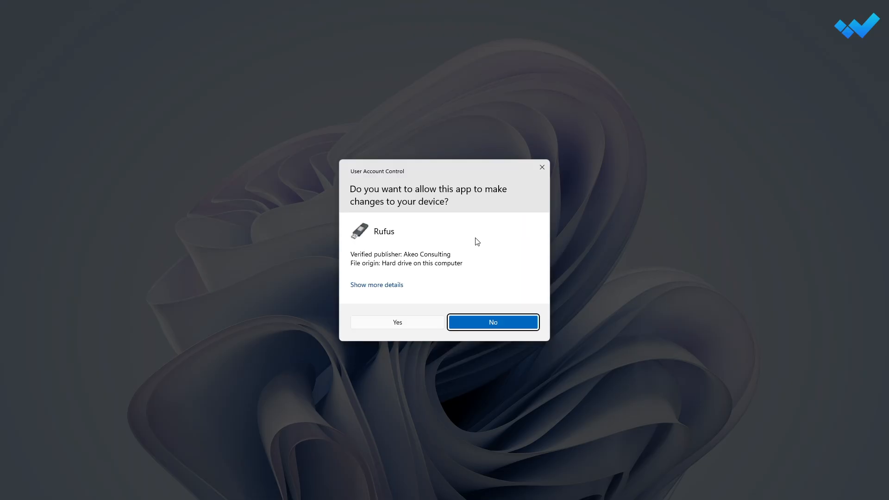
pyautogui.click(492, 321)
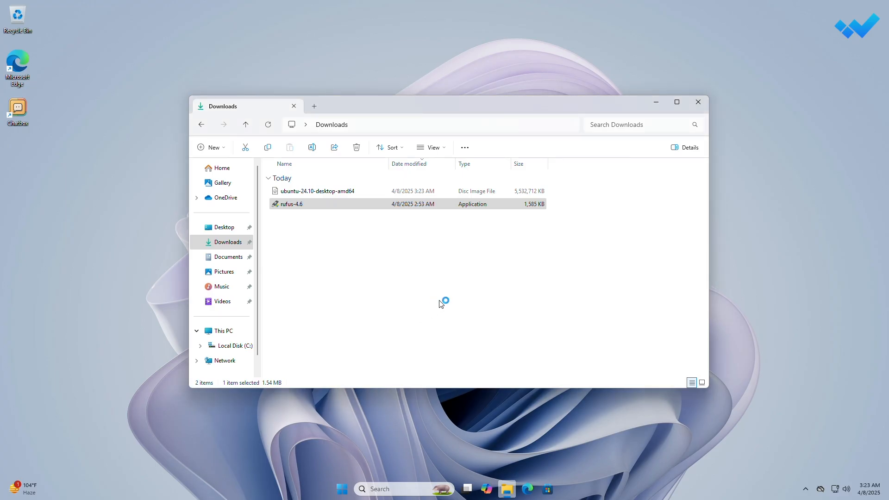
pyautogui.doubleClick(292, 203)
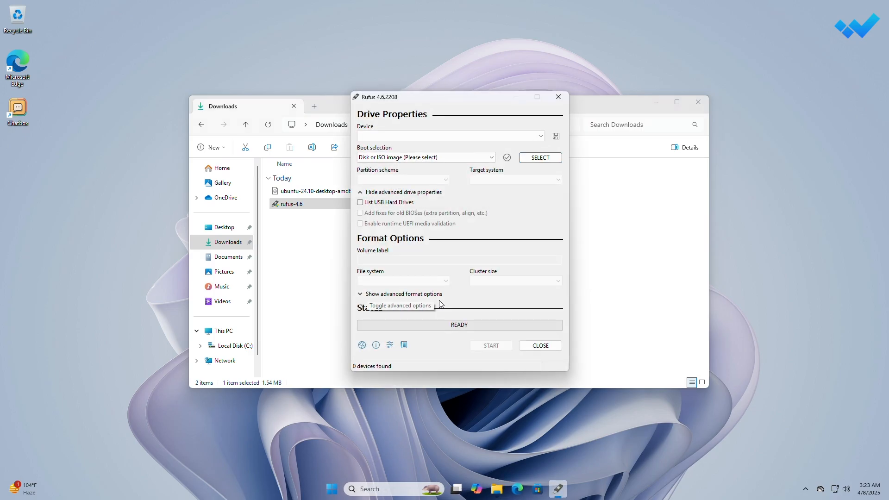
pyautogui.moveTo(476, 261)
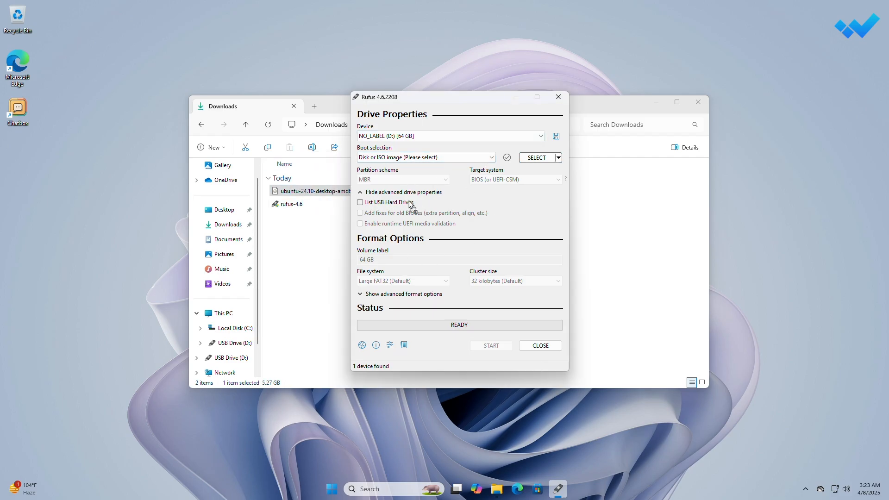
pyautogui.click(536, 157)
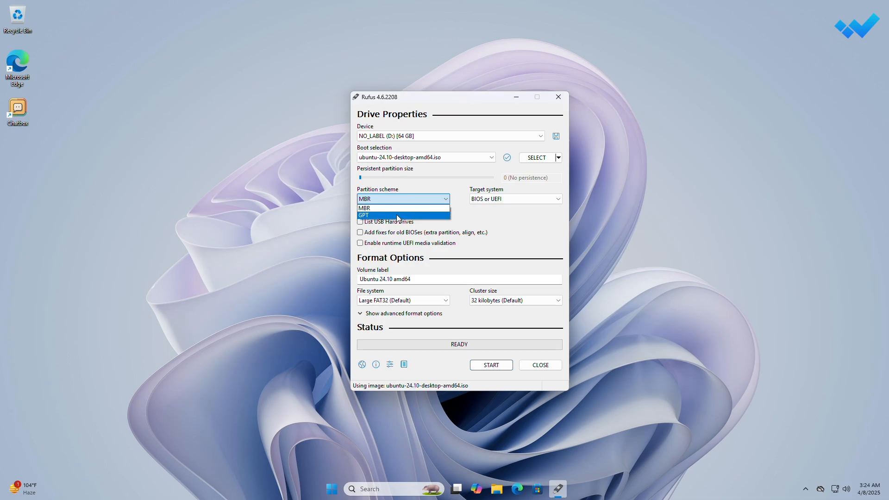
pyautogui.click(363, 216)
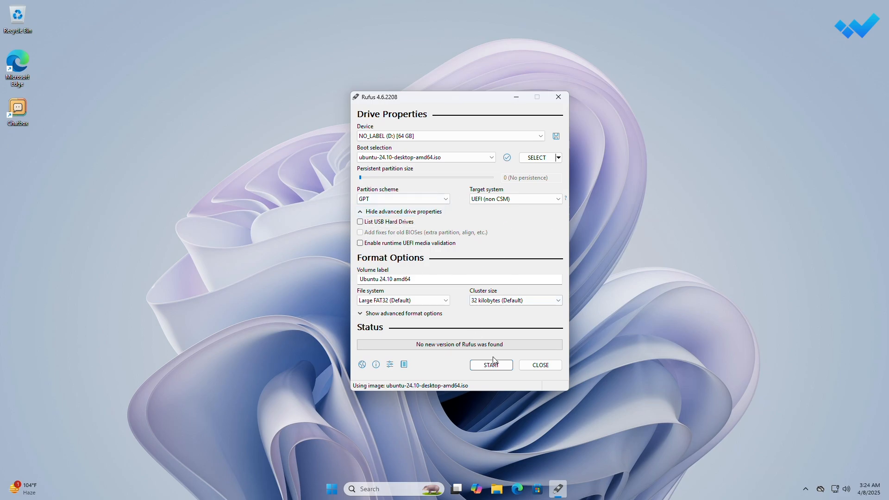
# - Write the Ubuntu 24.10 ISO to the USB drive in ISO Image mode
pyautogui.click(490, 365)
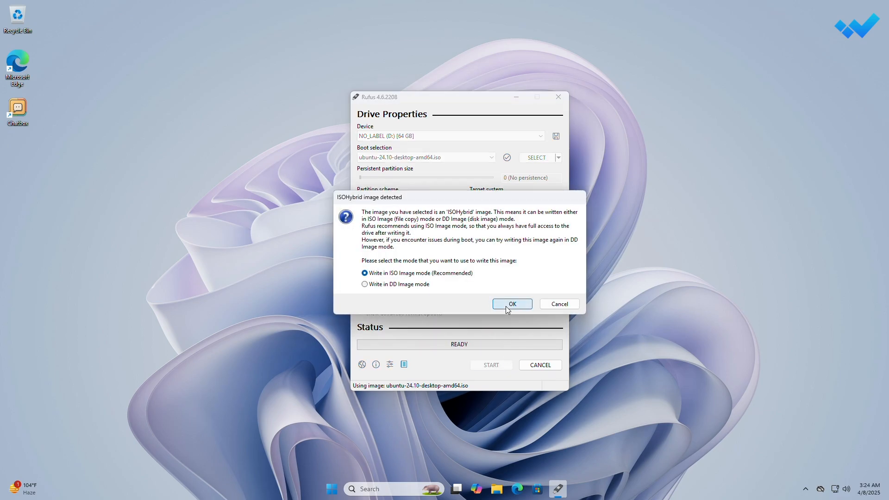
pyautogui.click(511, 304)
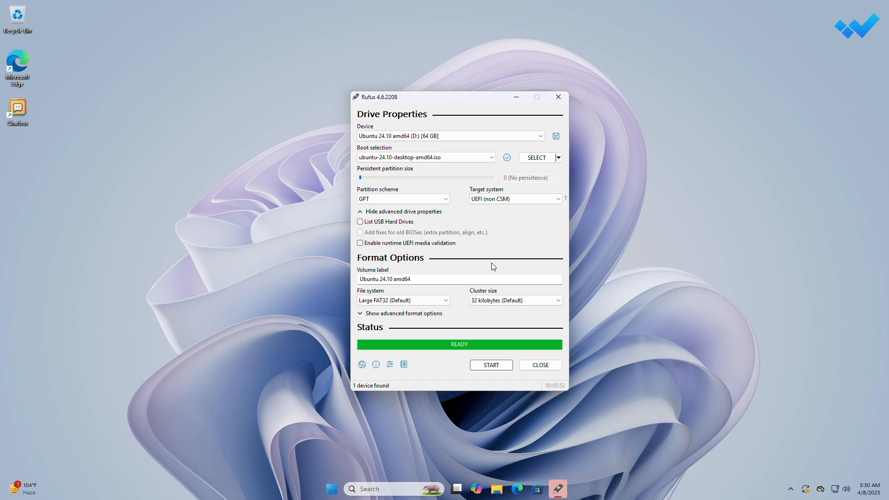
pyautogui.moveTo(539, 380)
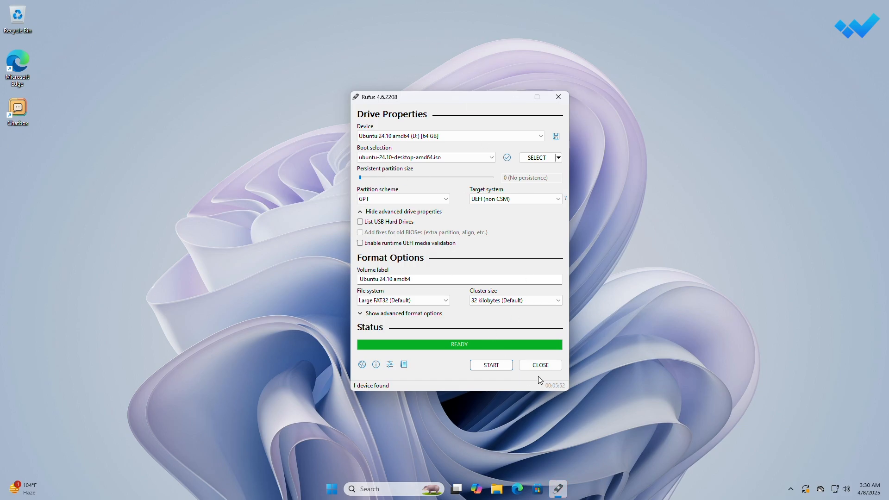
# - Close Rufus and restart Windows into the startup device menu
pyautogui.click(539, 364)
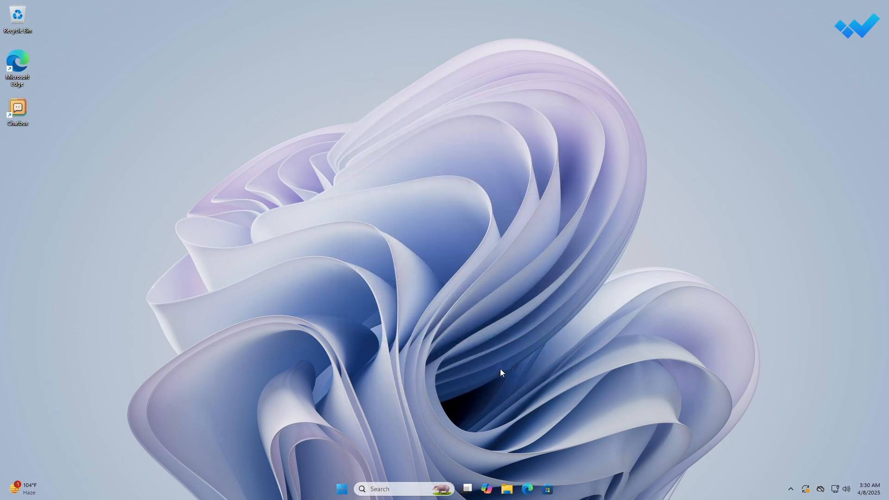
pyautogui.moveTo(458, 381)
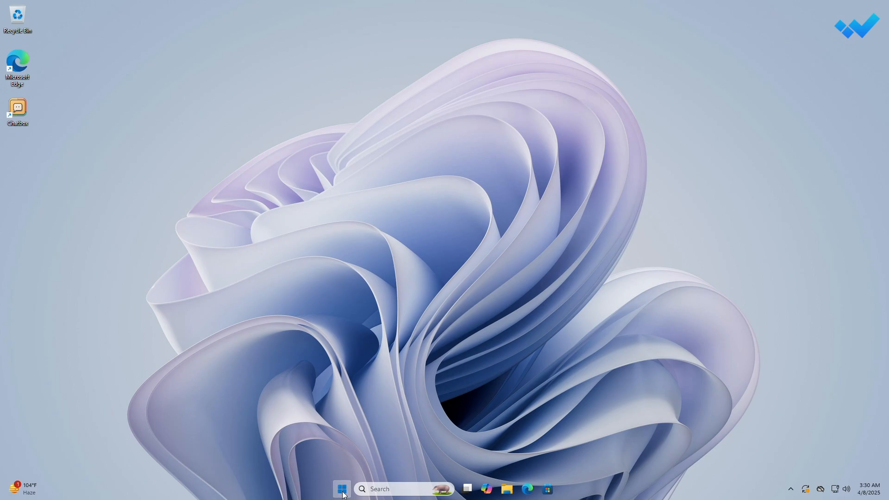
pyautogui.click(342, 489)
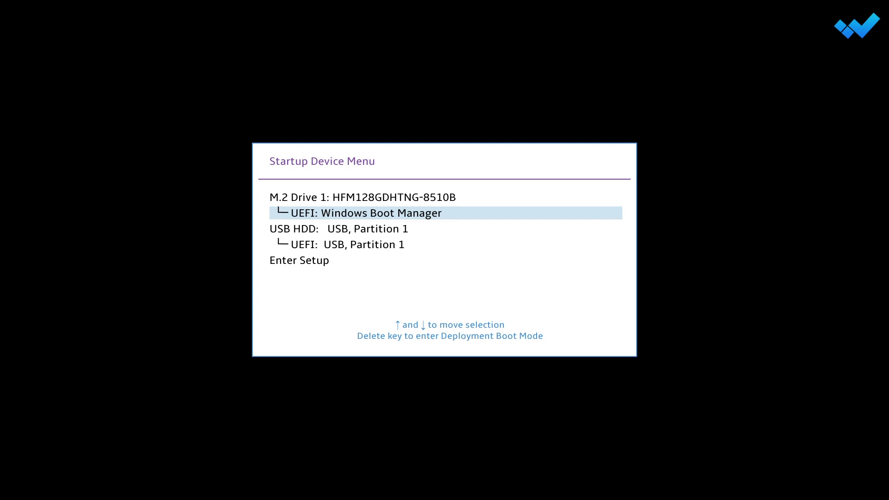
# - Boot from UEFI: USB, Partition 1 to reach the Ubuntu installer
pyautogui.press('down')
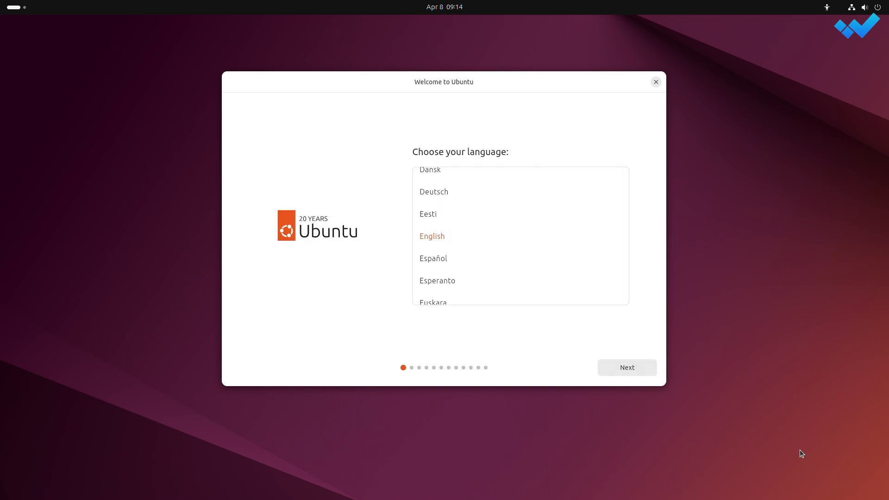
pyautogui.moveTo(627, 367)
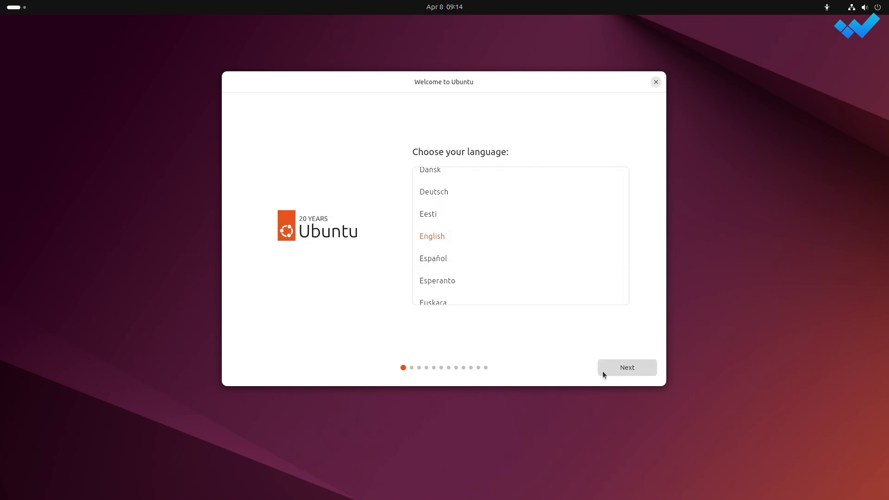
# - Keep default language, keyboard, network and apps; enable third-party drivers and media formats
pyautogui.click(627, 368)
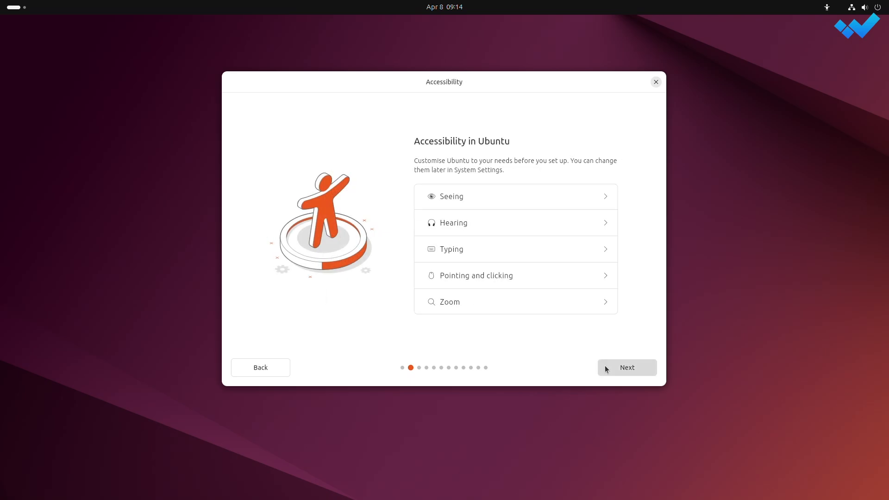
pyautogui.click(626, 367)
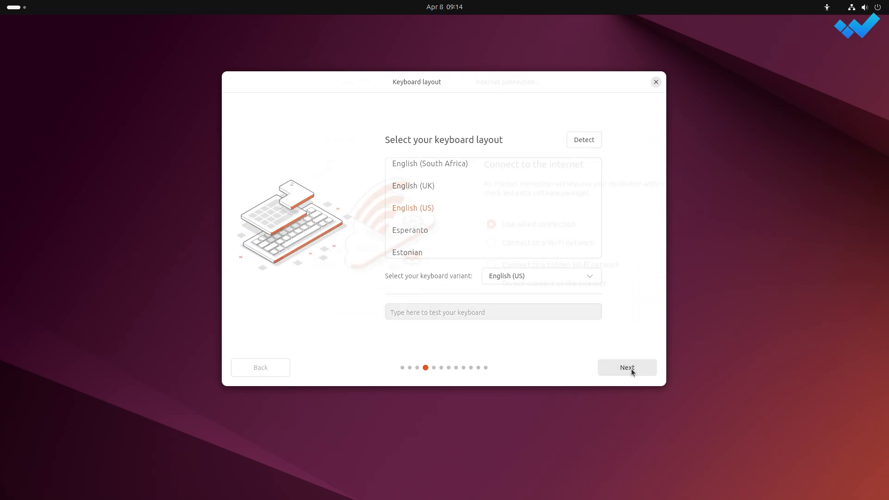
pyautogui.click(627, 367)
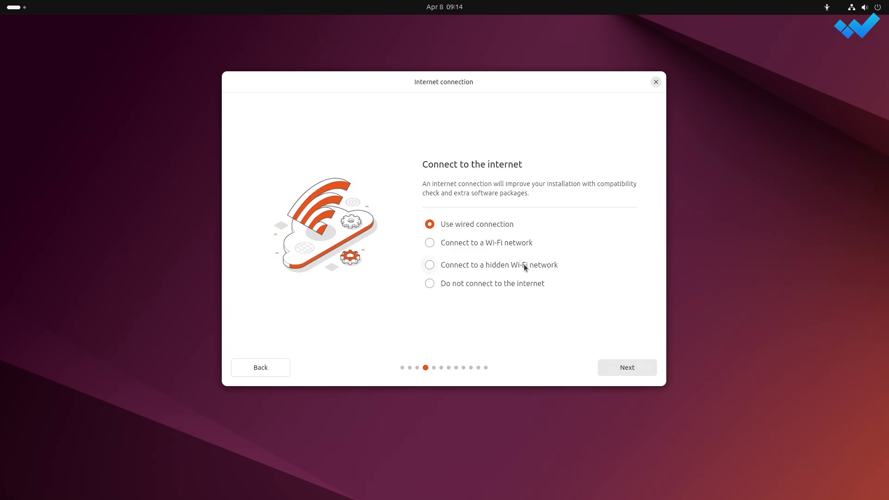
pyautogui.click(627, 368)
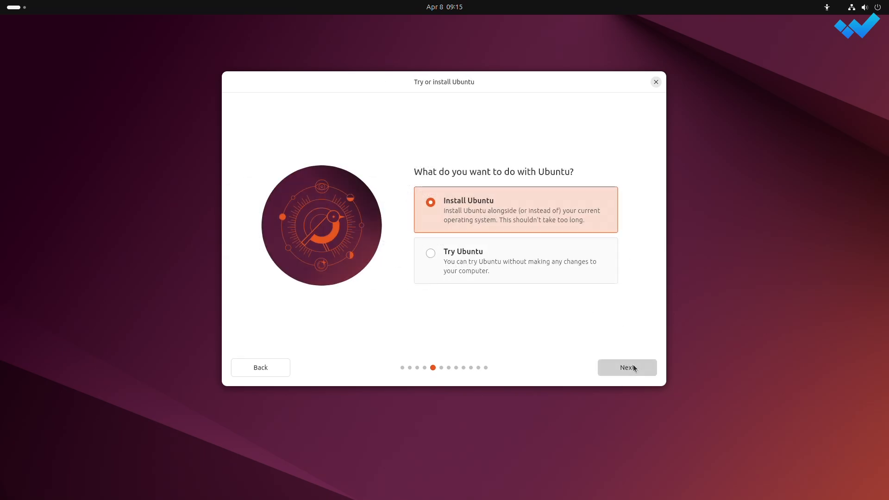
pyautogui.click(627, 367)
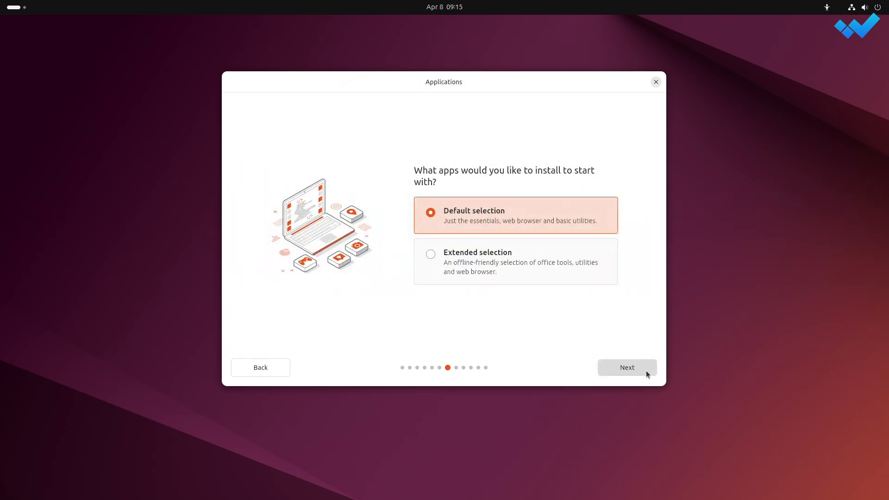
pyautogui.click(626, 368)
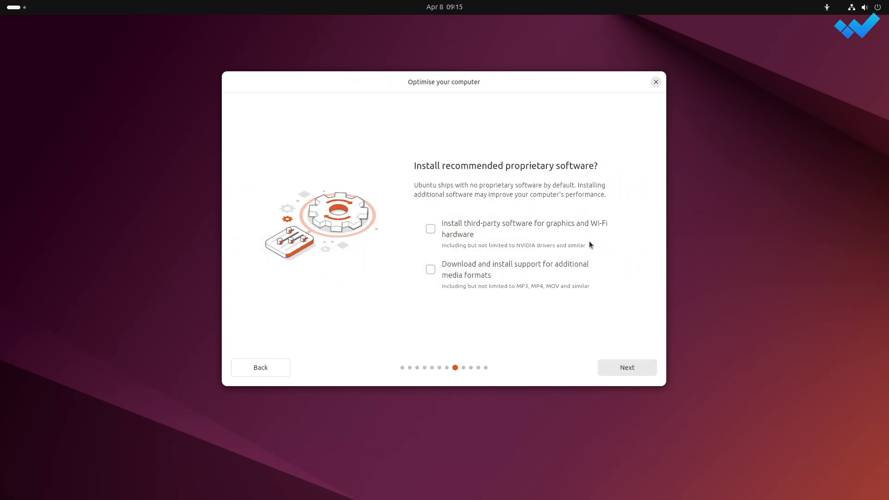
pyautogui.click(430, 229)
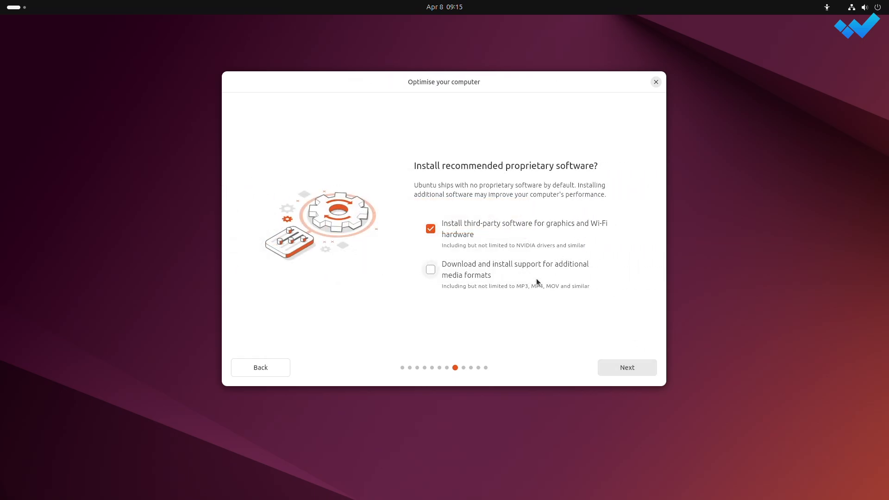
pyautogui.click(430, 270)
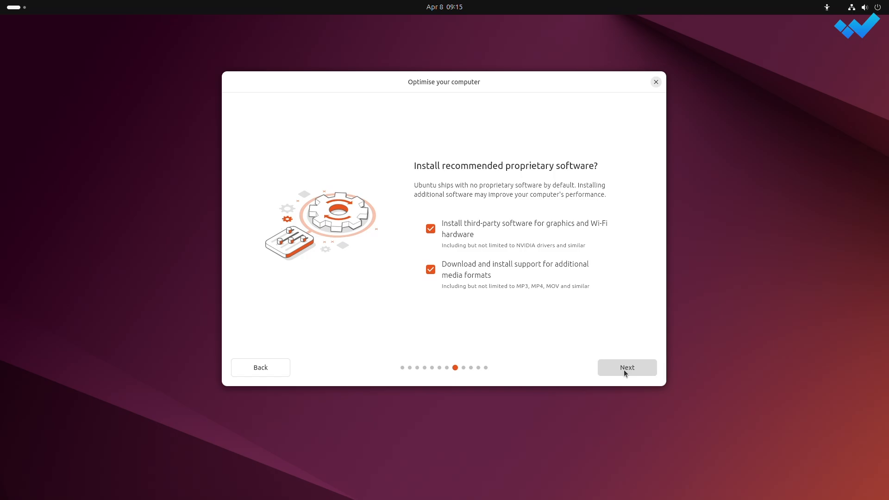
# - Confirm proprietary software choices and choose installing alongside Windows Boot Manager
pyautogui.click(627, 367)
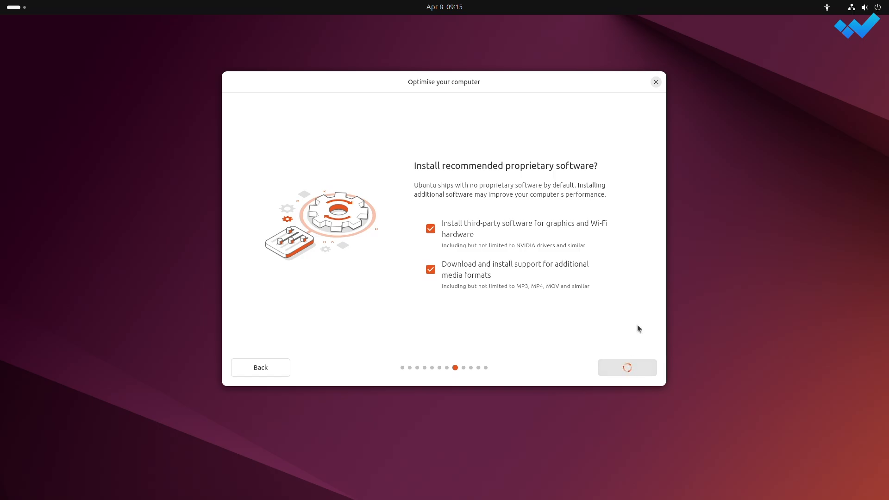
pyautogui.click(627, 367)
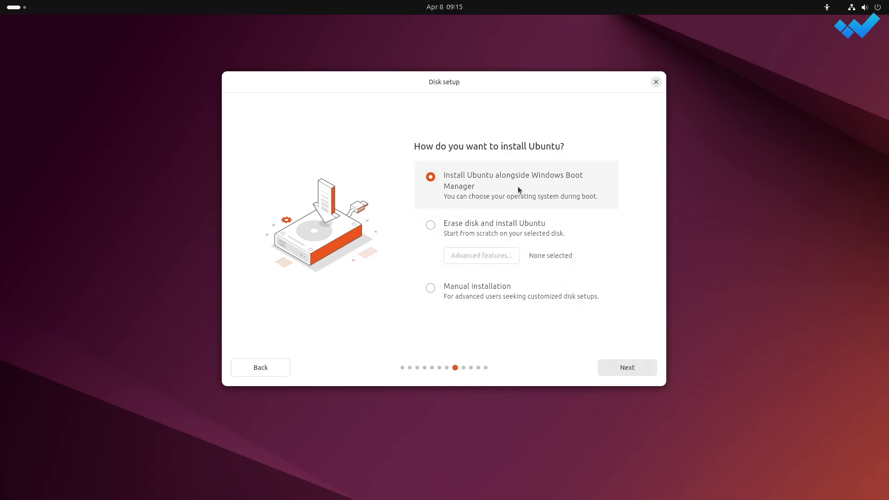
pyautogui.moveTo(539, 192)
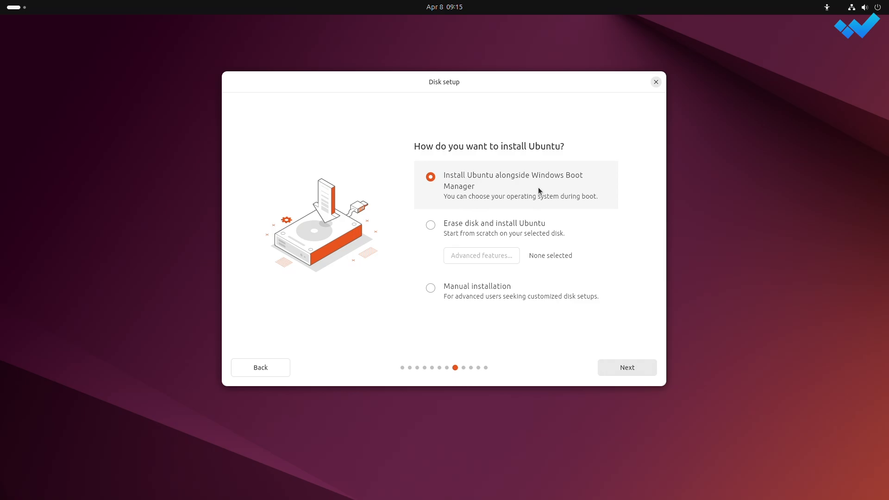
pyautogui.moveTo(627, 367)
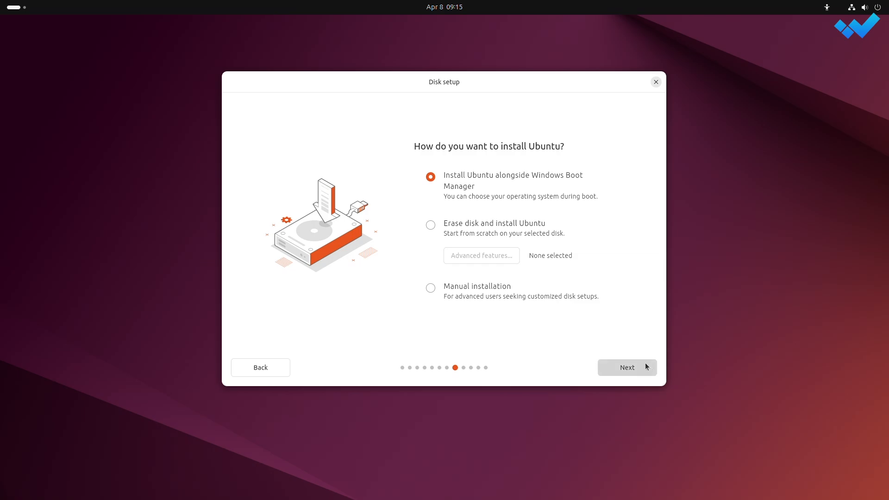
# - Allocate a 50 GB partition to Ubuntu and advance to account creation
pyautogui.click(627, 367)
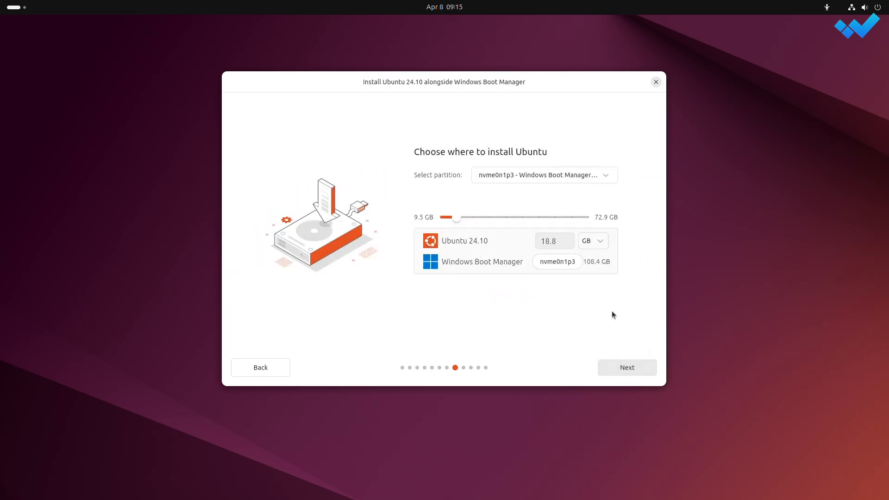
pyautogui.moveTo(556, 198)
pyautogui.write('5')
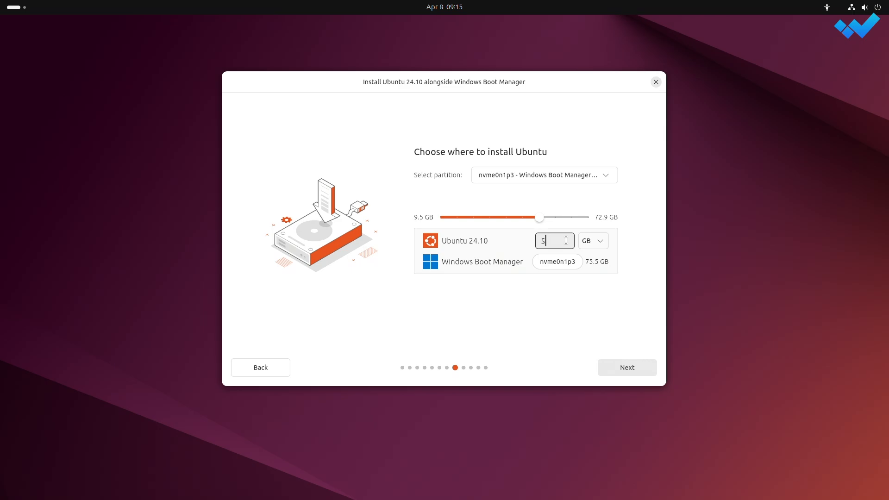
pyautogui.write('0.0')
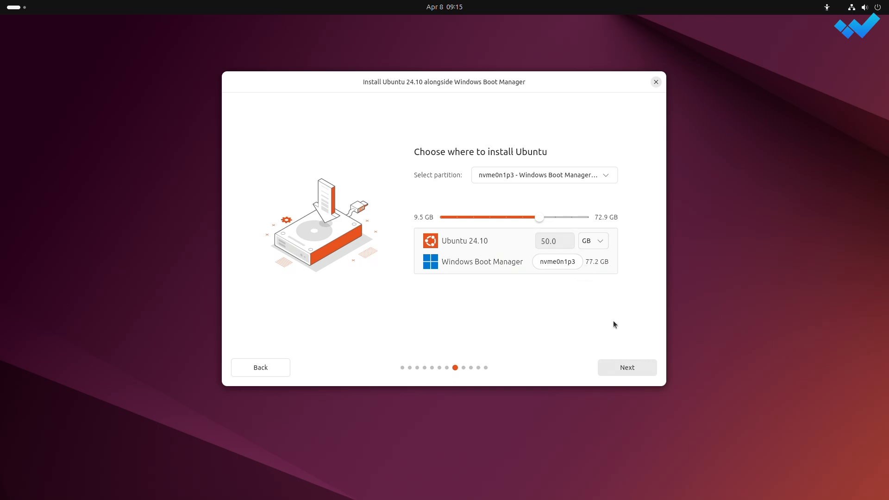
pyautogui.click(627, 367)
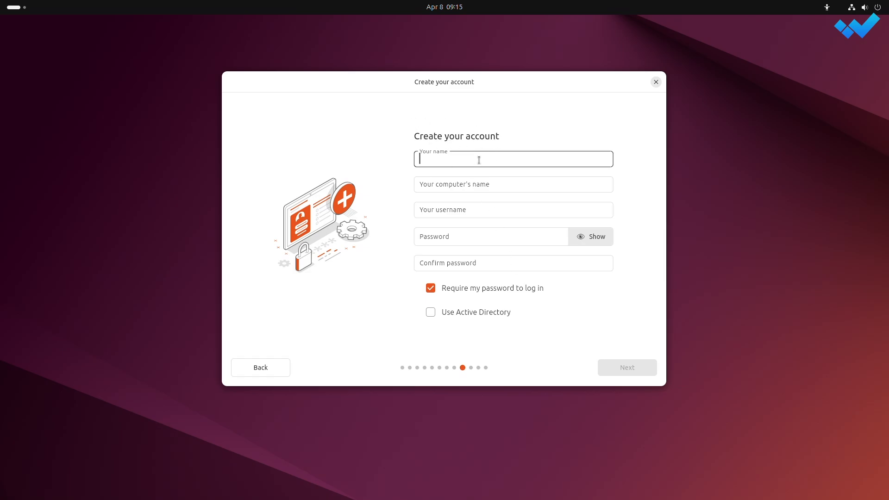
# - Create account 'Windows Better' with a password, keep America/New York time, and install
pyautogui.write('Windows Better')
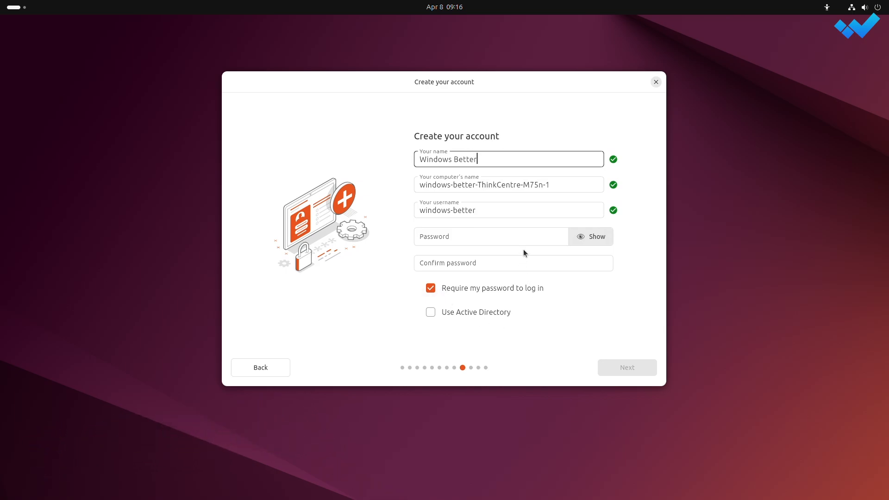
pyautogui.write('•')
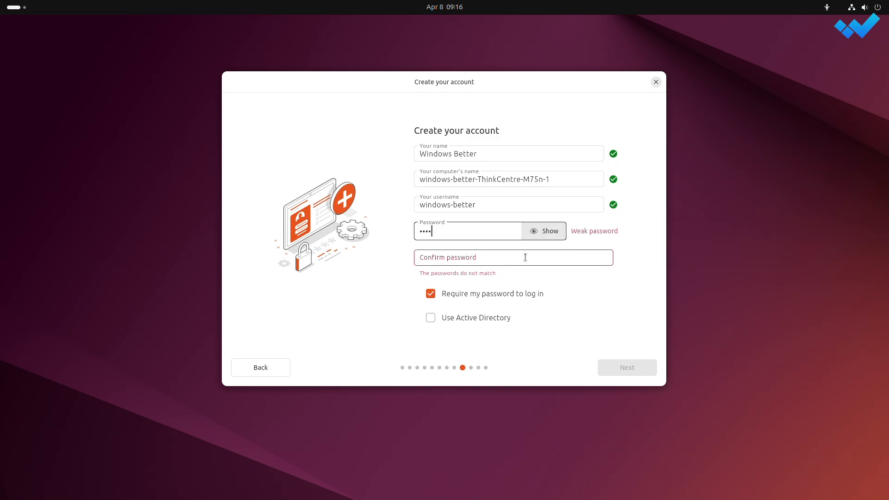
pyautogui.write('••')
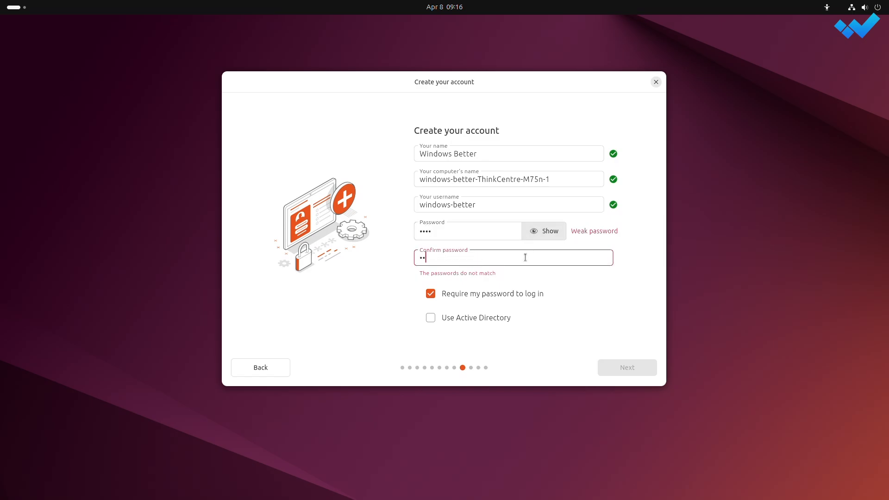
pyautogui.write('••')
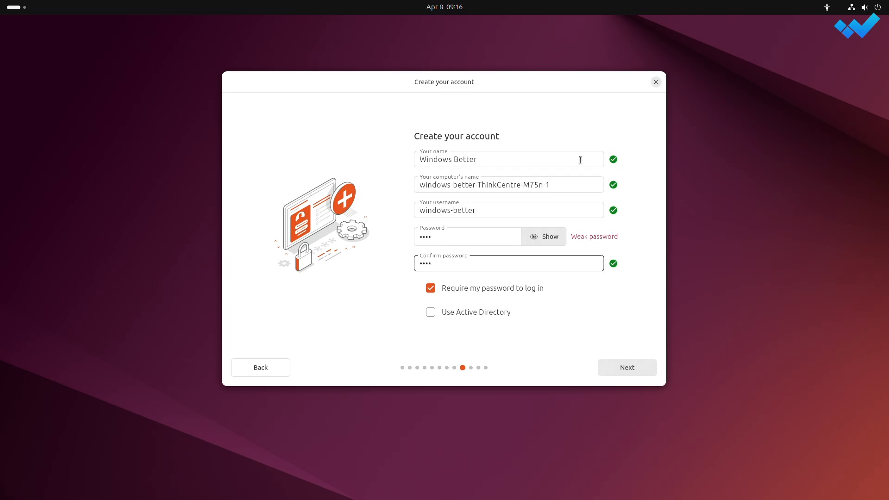
pyautogui.click(627, 367)
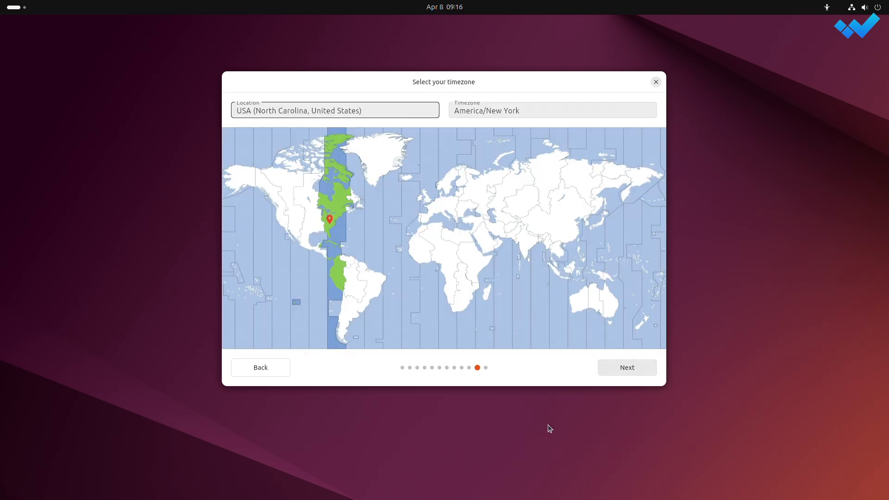
pyautogui.click(626, 367)
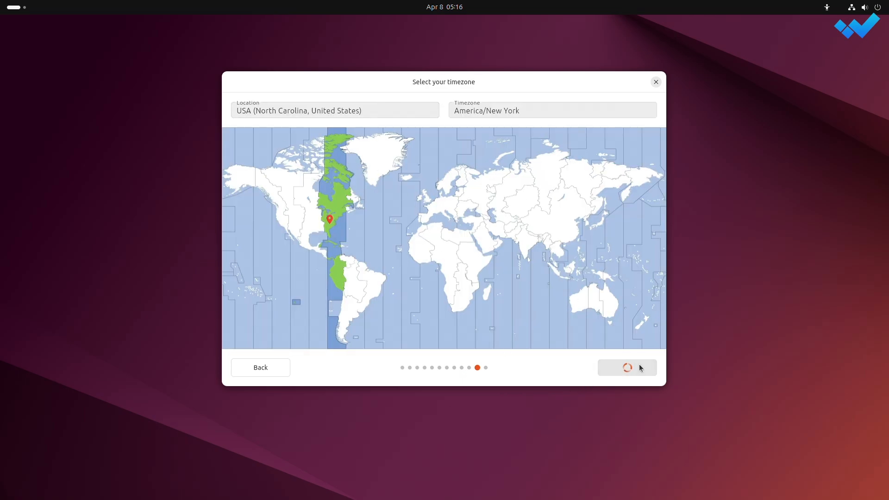
pyautogui.click(626, 367)
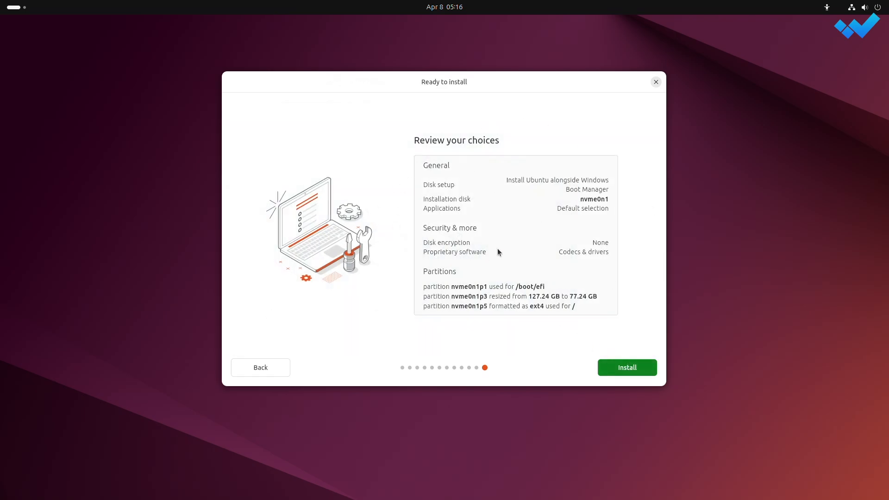
pyautogui.click(627, 367)
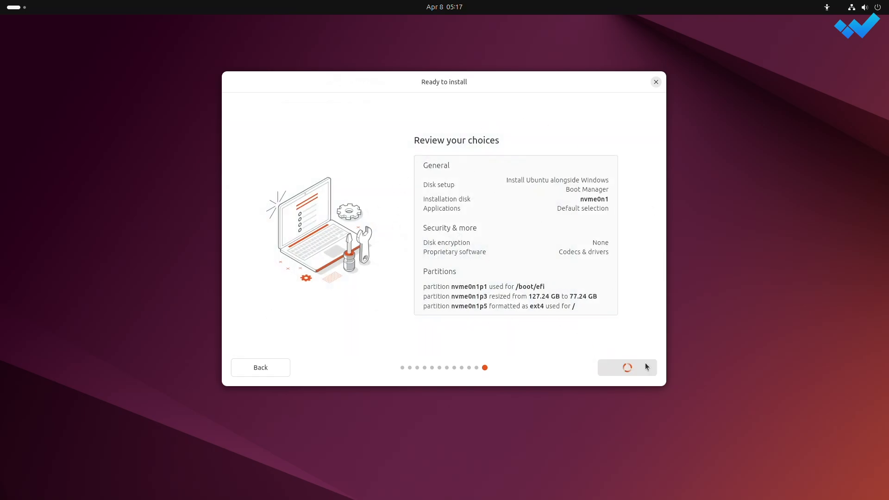
# - Wait through the installer slideshow until the 'Installation complete' dialog for Ubuntu 24.10 appears
pyautogui.click(627, 367)
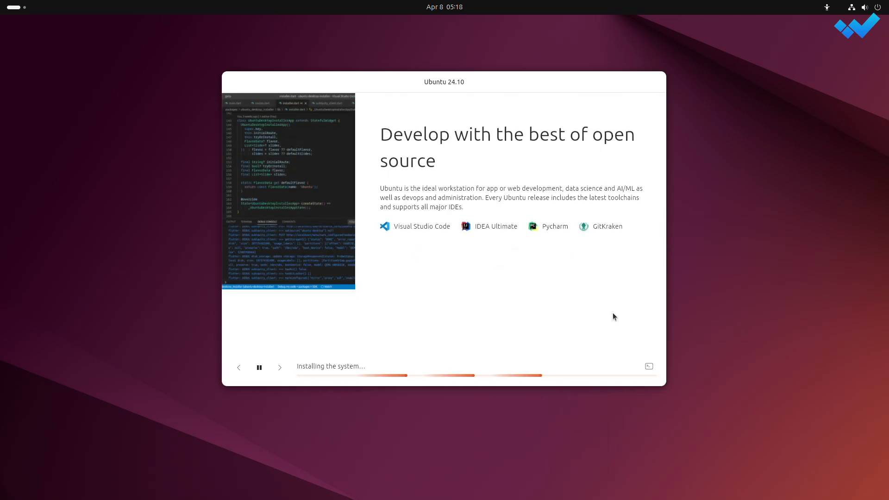
pyautogui.click(280, 368)
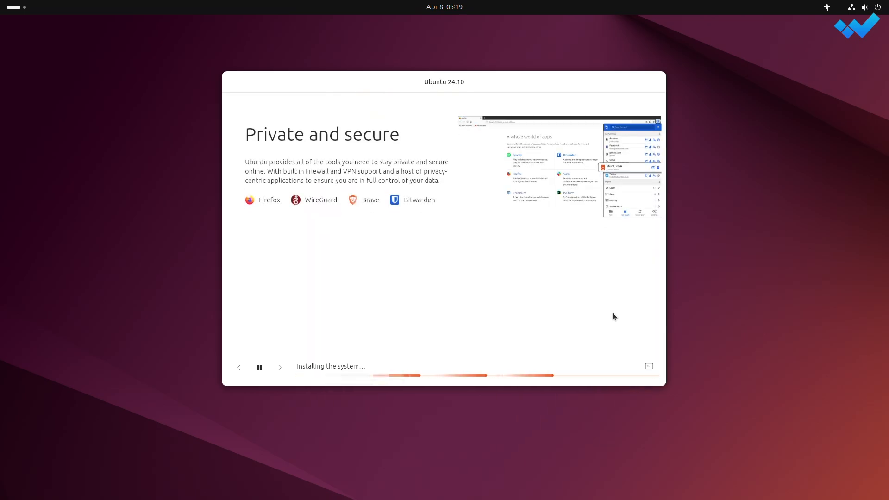
pyautogui.click(279, 367)
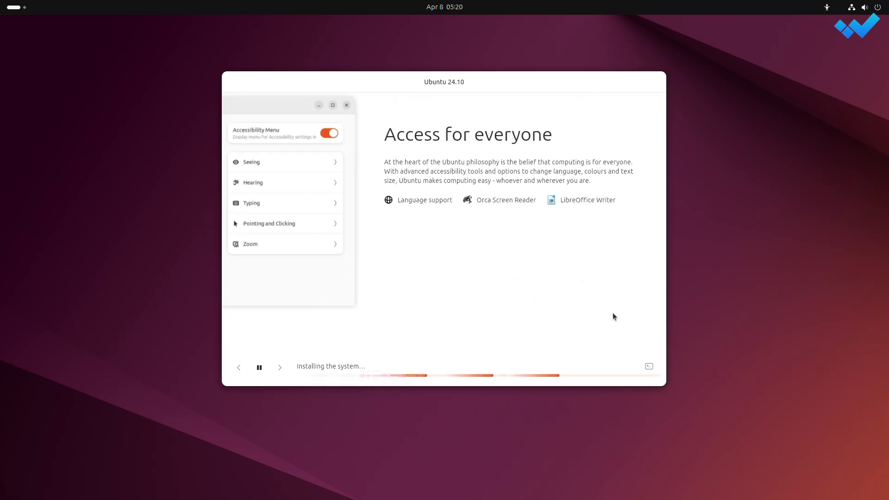
pyautogui.click(279, 367)
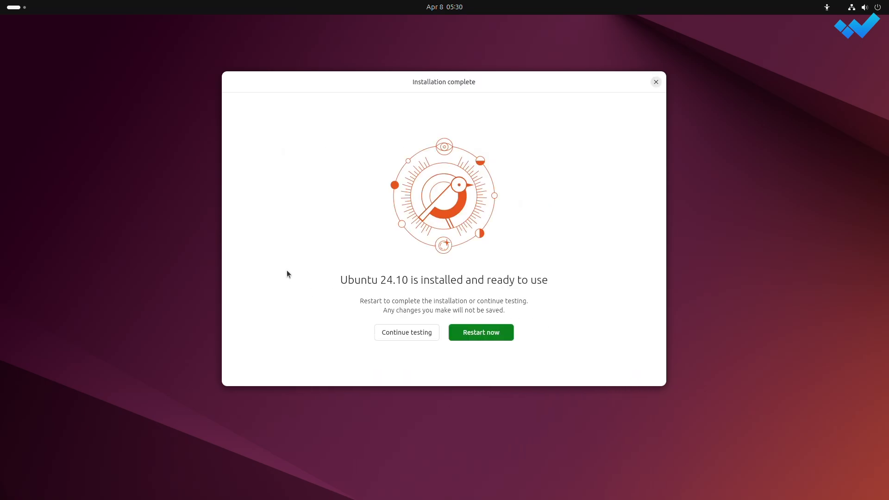
pyautogui.moveTo(454, 355)
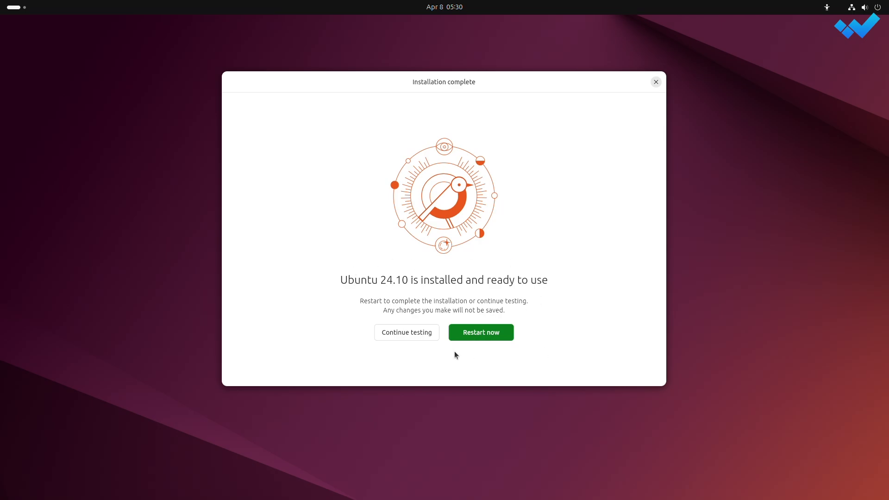
# - Choose 'Restart now' and boot into the new Ubuntu installation's login screen
pyautogui.click(480, 333)
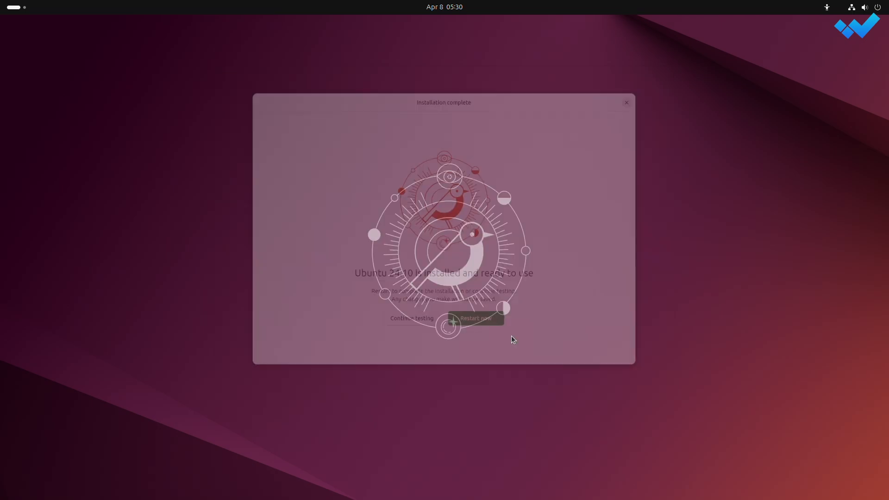
pyautogui.click(476, 318)
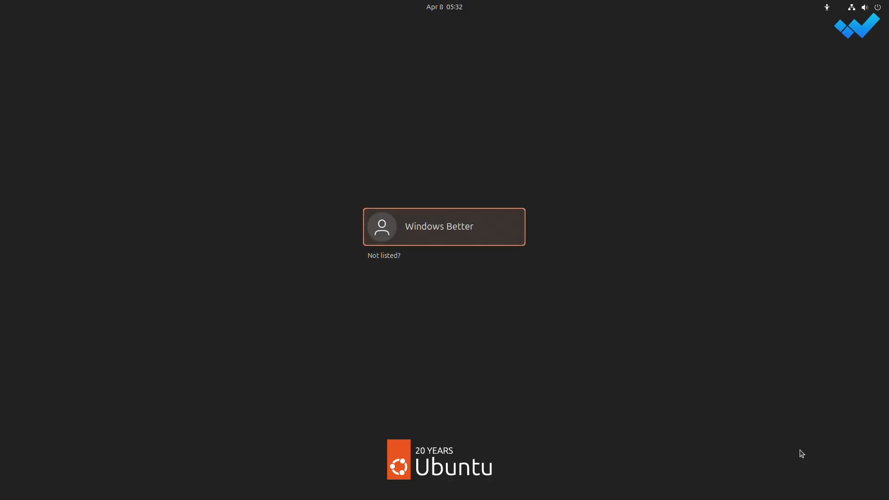
# - Sign in with the user's password and complete the welcome setup, choosing 'No, don't share system data'
pyautogui.click(444, 227)
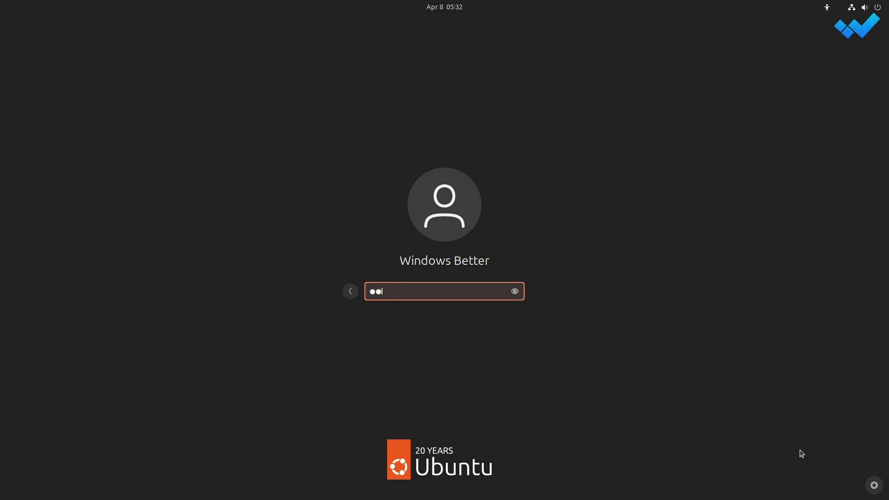
pyautogui.press('Return')
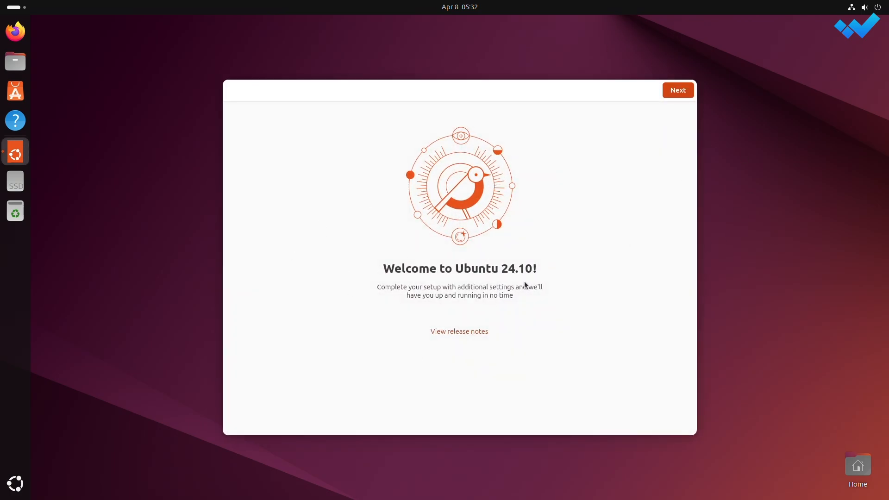
pyautogui.click(677, 90)
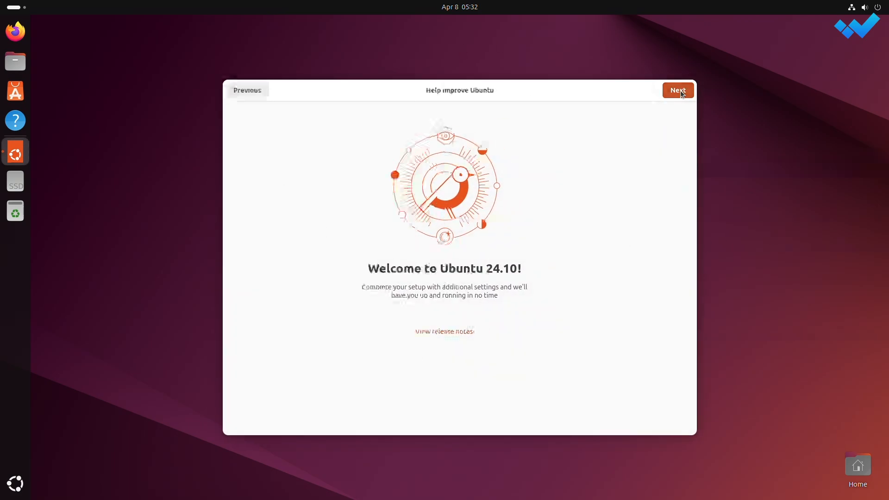
pyautogui.click(678, 90)
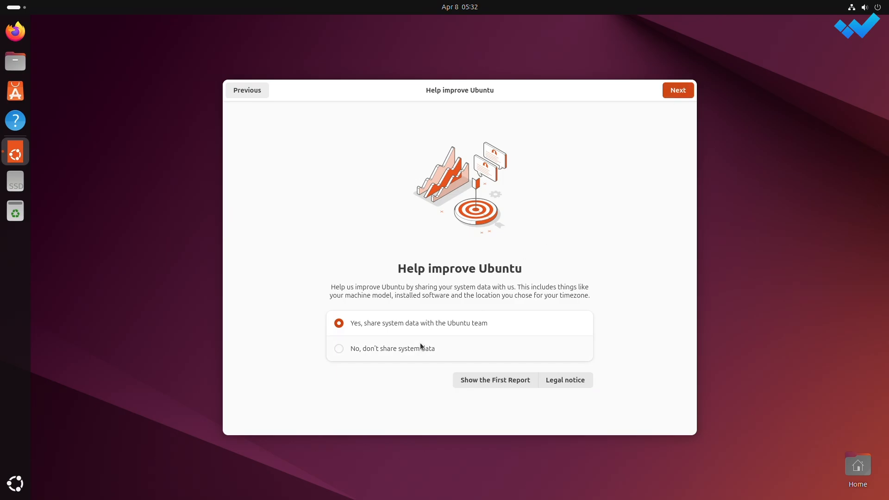
pyautogui.click(339, 349)
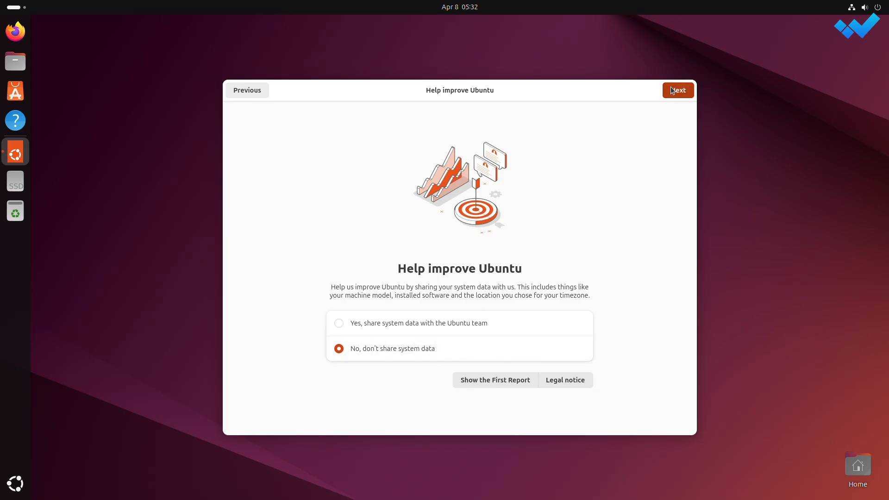
pyautogui.click(678, 91)
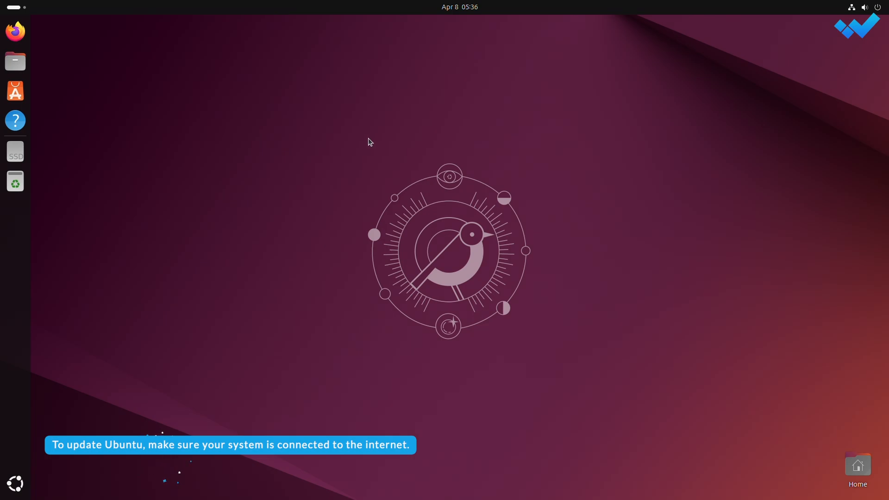
pyautogui.moveTo(366, 142)
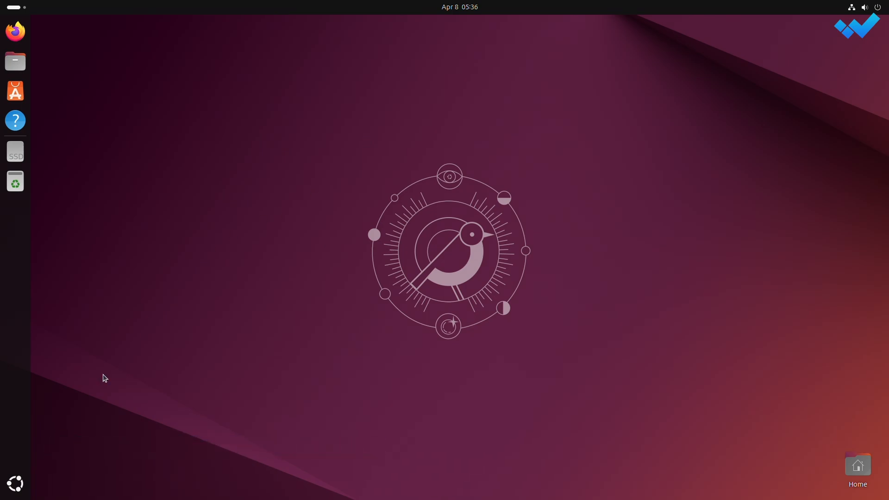
# - Run sudo apt update in Terminal, listing 141 upgradable packages
pyautogui.click(16, 482)
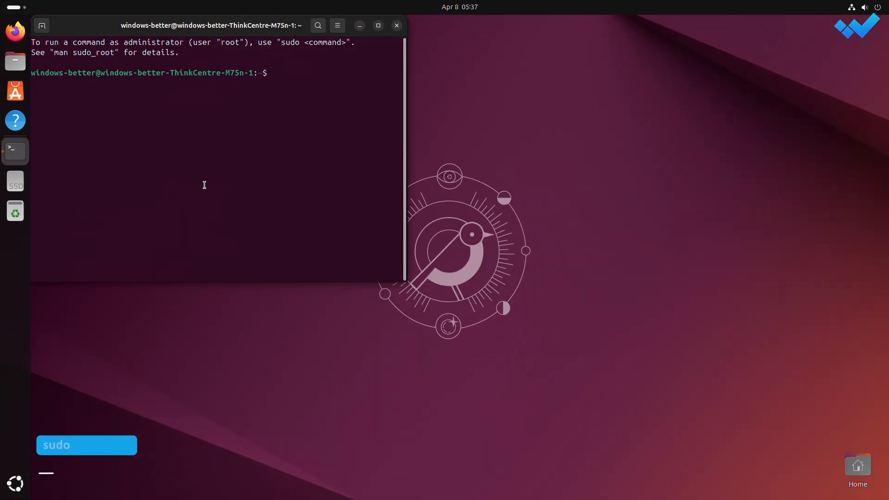
pyautogui.write('su')
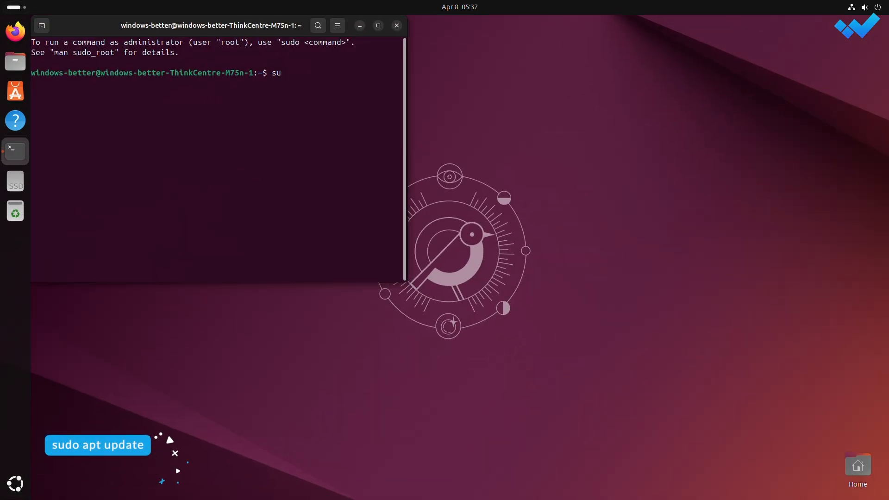
pyautogui.write('do')
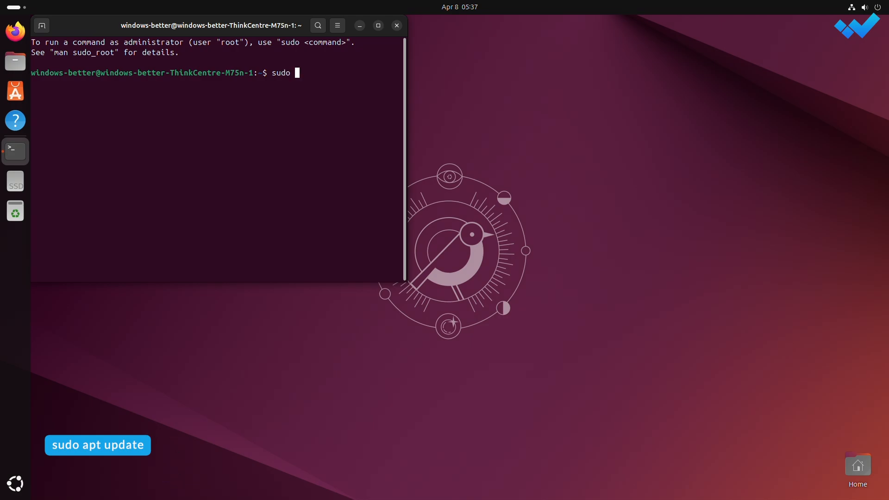
pyautogui.write('apt u')
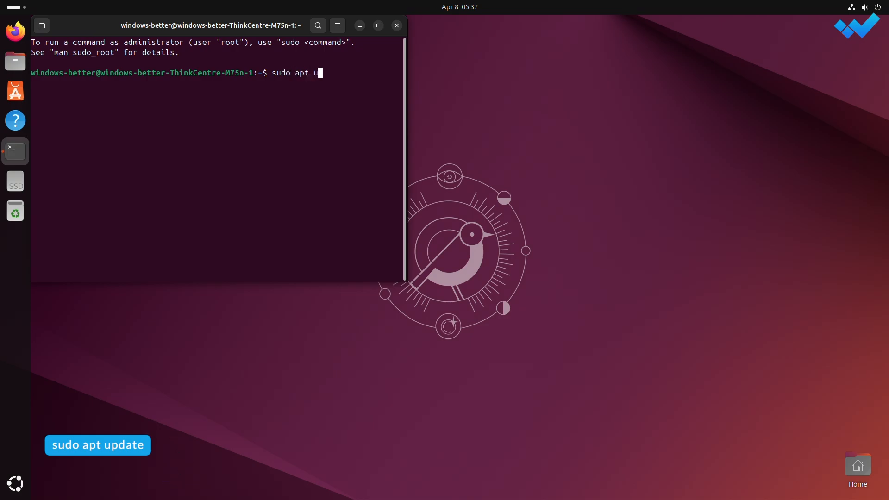
pyautogui.press('Return')
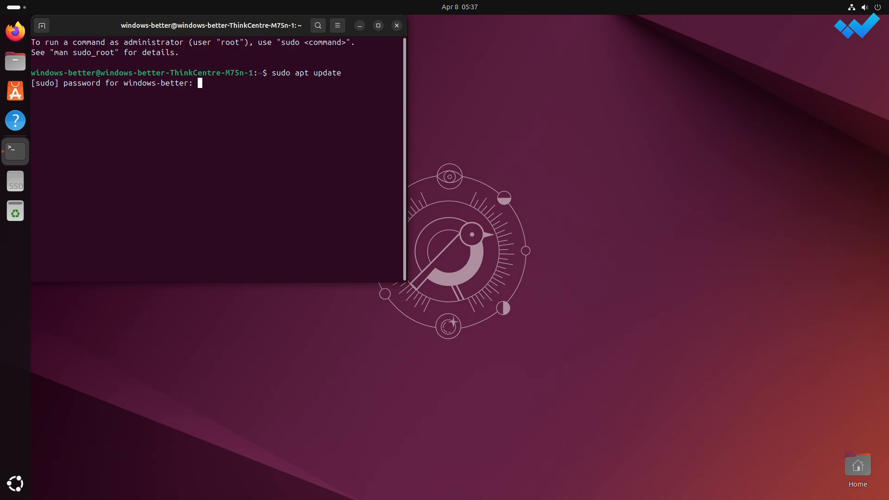
pyautogui.press('Return')
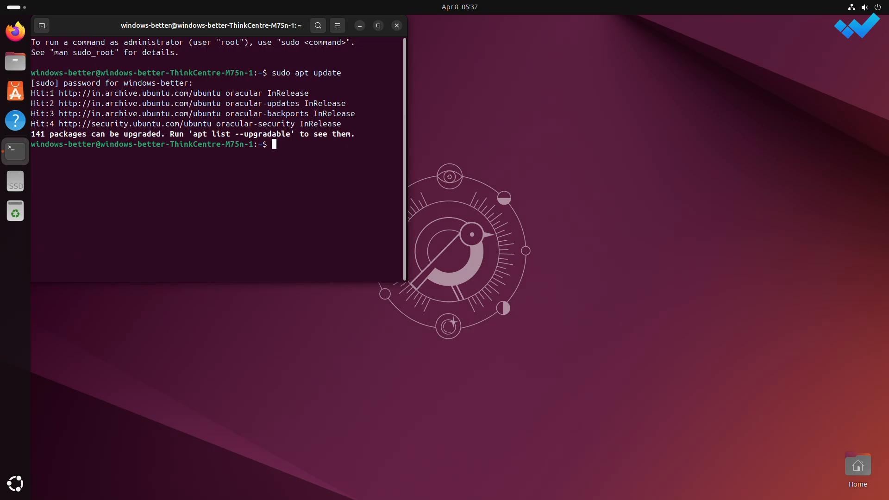
# - Run sudo apt upgrade and answer Y to install the 141 updates (91.9 MB)
pyautogui.write('s')
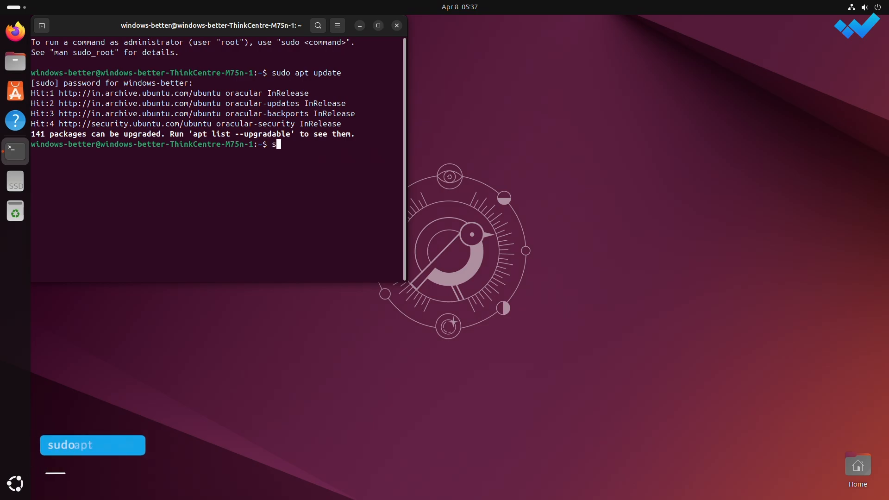
pyautogui.write('udo apt')
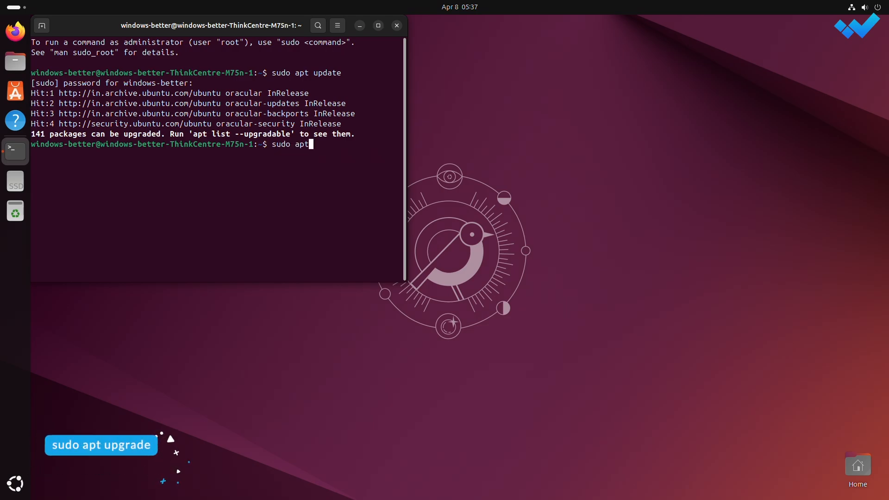
pyautogui.write('upgrad')
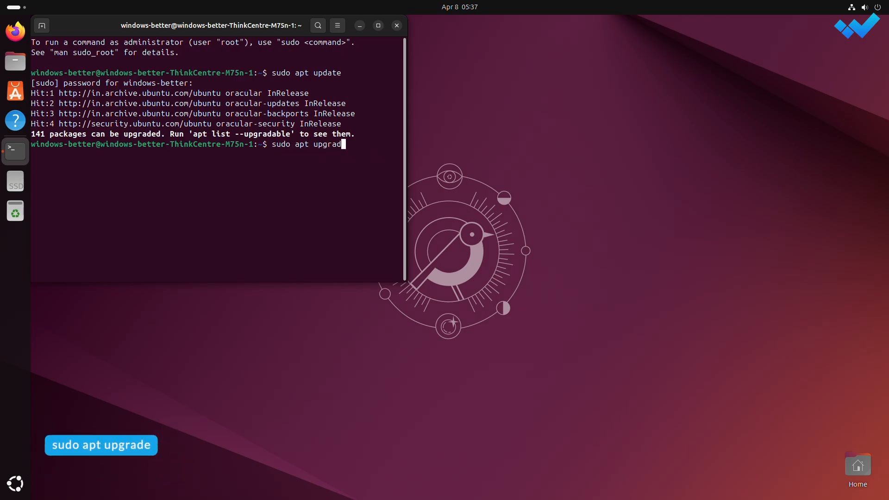
pyautogui.press('Return')
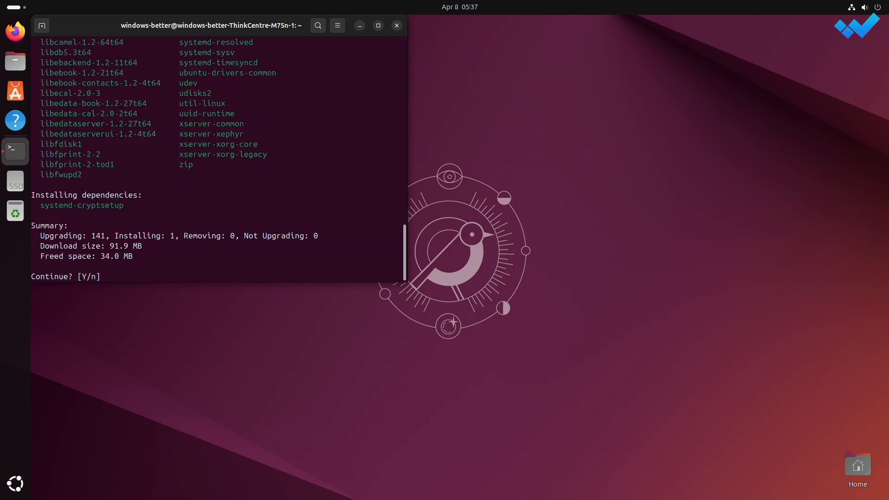
pyautogui.write('Y')
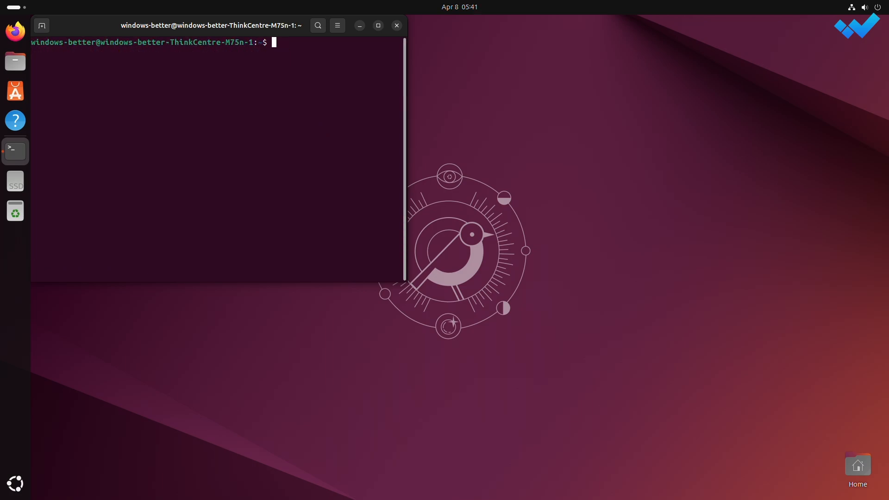
# - Run sudo update-grub so the boot menu gains a Windows Boot Manager entry
pyautogui.write('sudo')
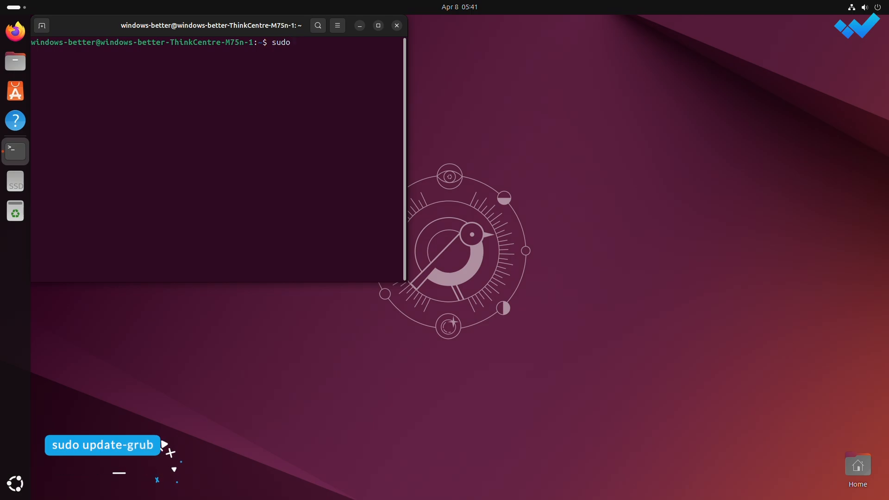
pyautogui.write('updat')
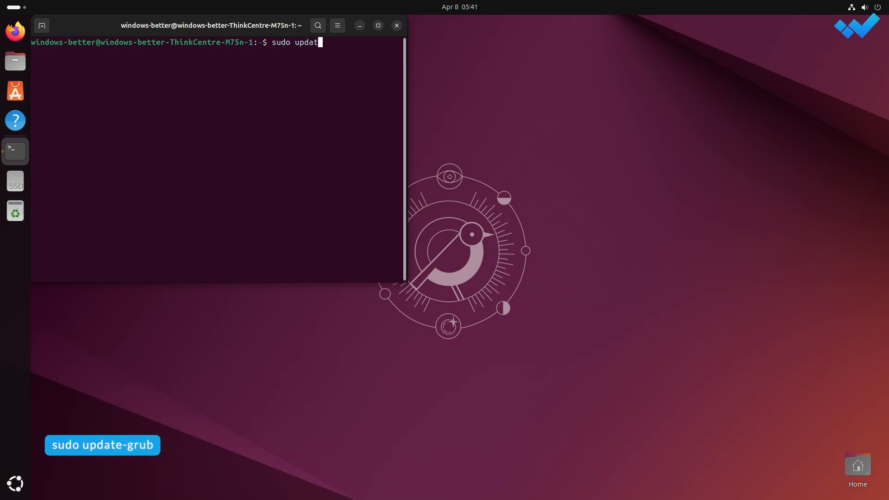
pyautogui.write('e-gru')
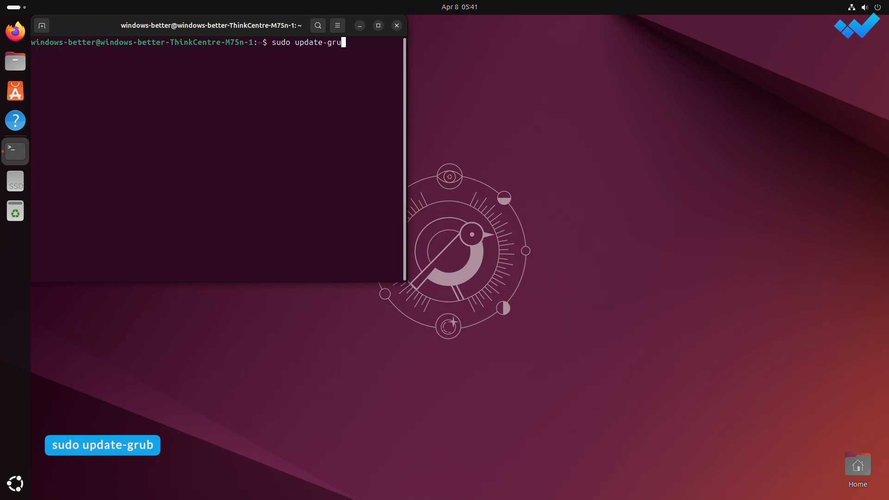
pyautogui.press('Return')
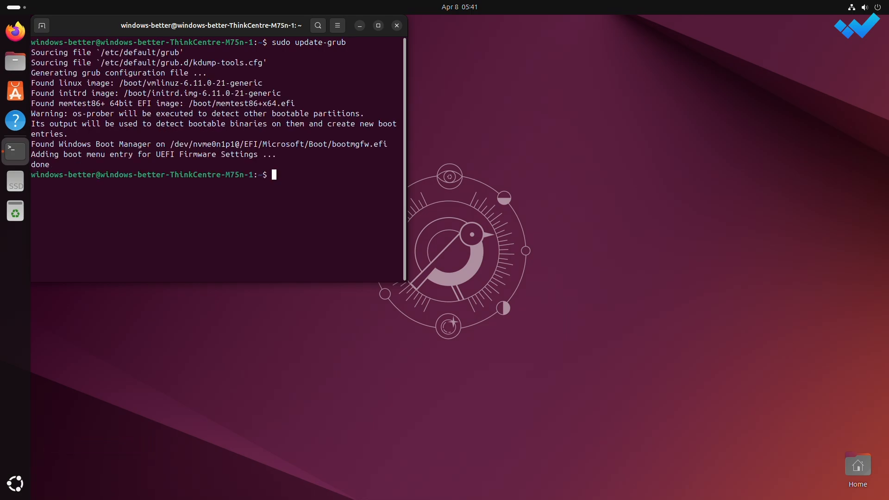
pyautogui.click(396, 25)
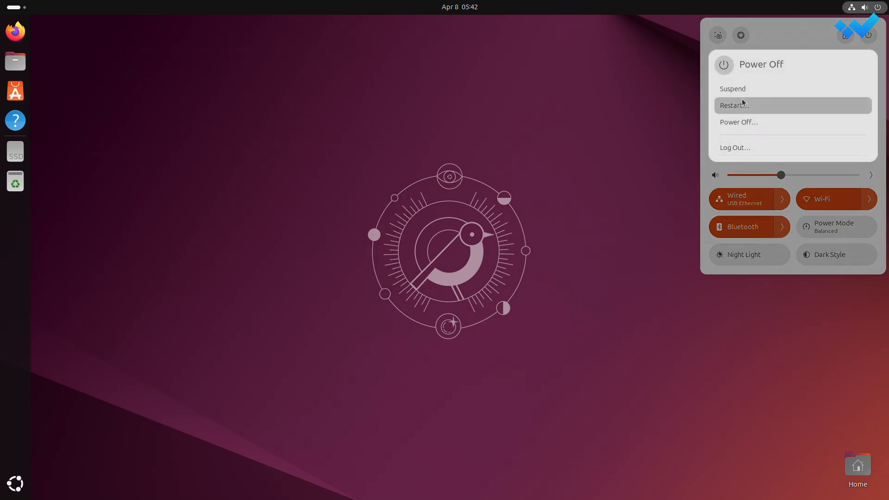
# - Restart and select the Ubuntu entry in the GRUB menu to boot Ubuntu
pyautogui.click(460, 269)
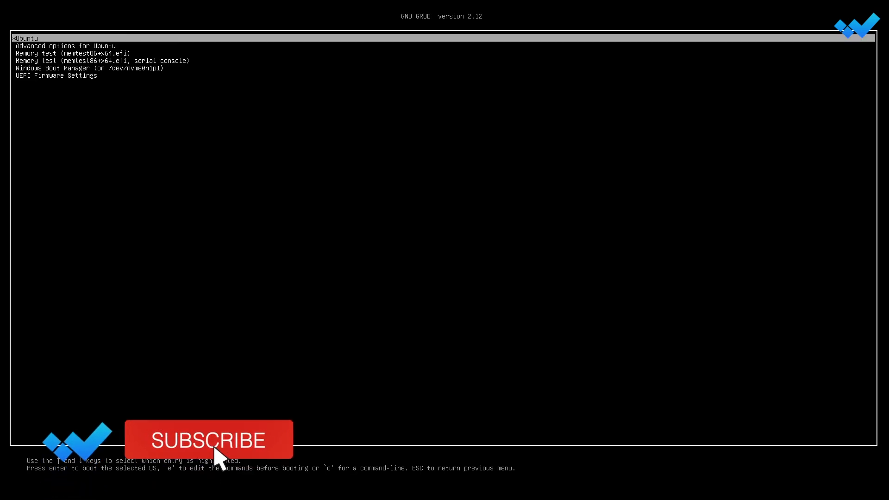
pyautogui.press('Down')
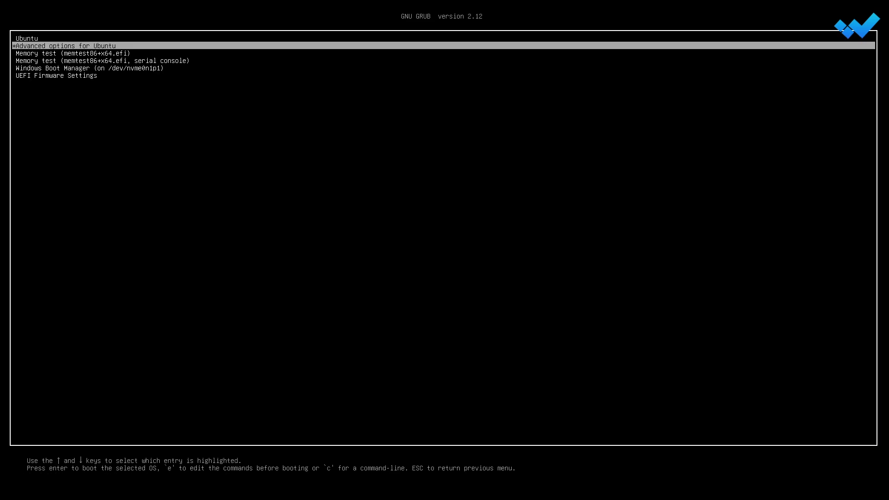
pyautogui.press('Return')
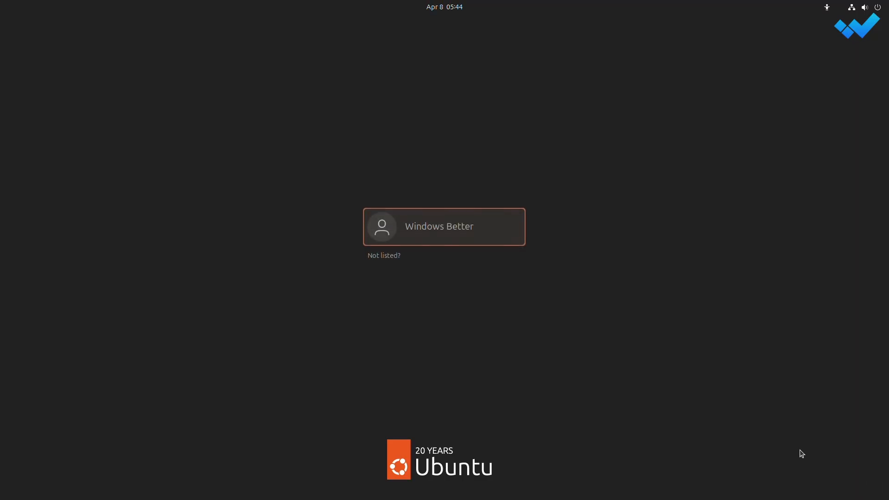
# - Log in and view System Details in Settings (Ubuntu 24.10, Lenovo ThinkCentre), then close Settings
pyautogui.click(445, 226)
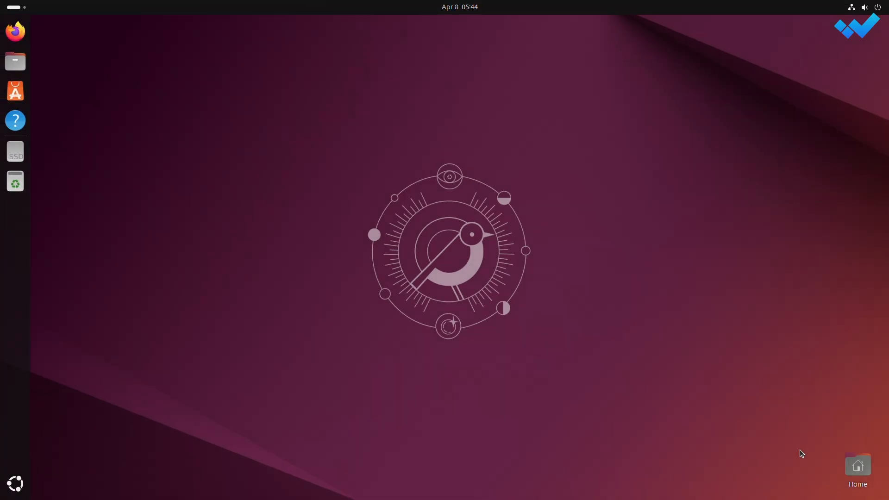
pyautogui.moveTo(15, 483)
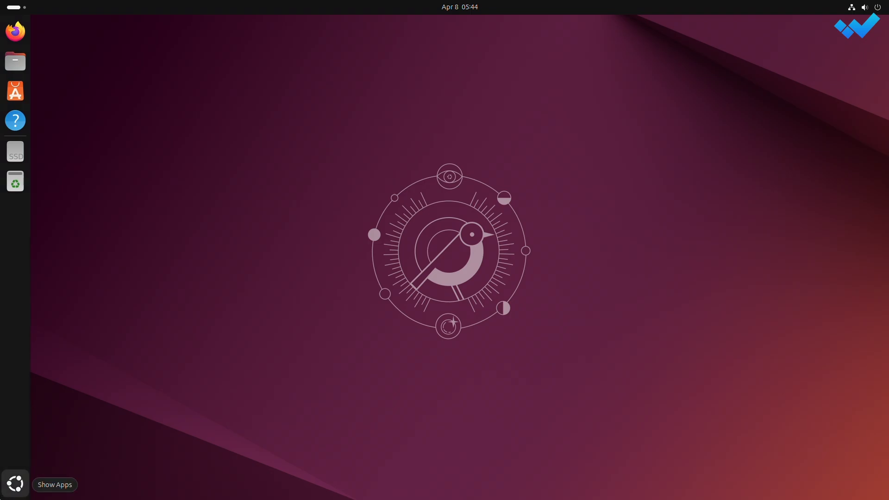
pyautogui.click(15, 483)
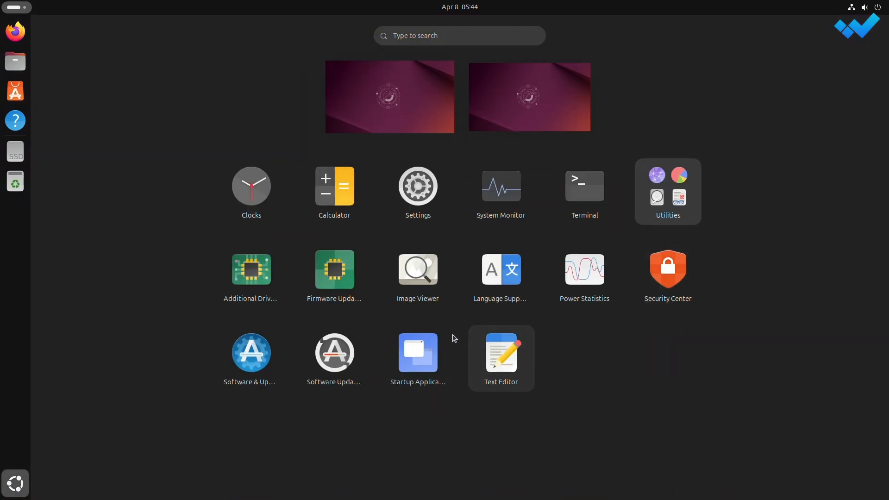
pyautogui.click(417, 185)
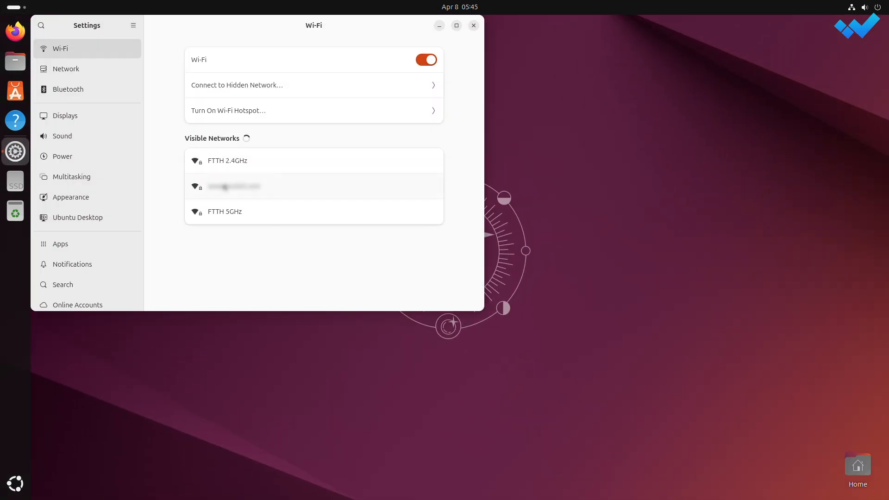
pyautogui.scroll(-3)
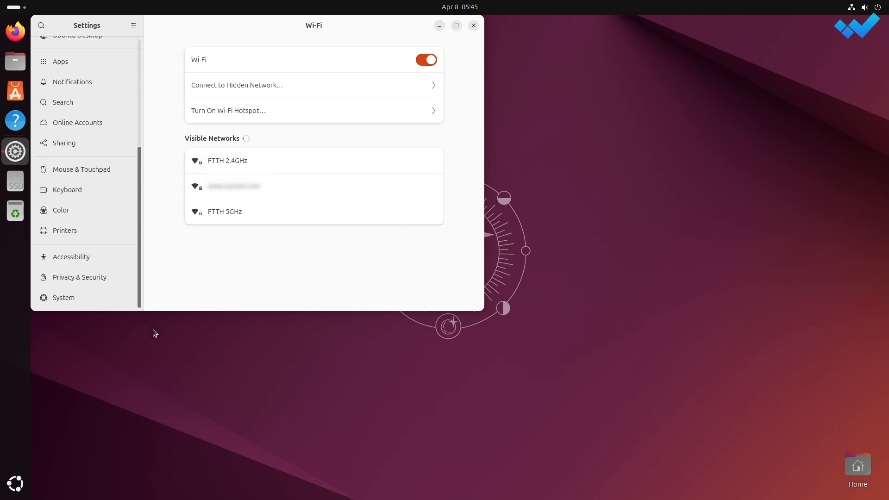
pyautogui.click(64, 298)
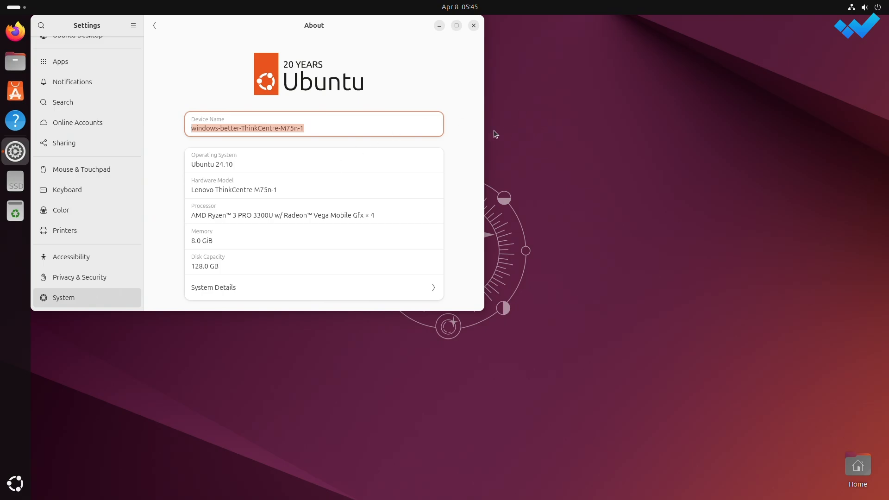
pyautogui.moveTo(310, 287)
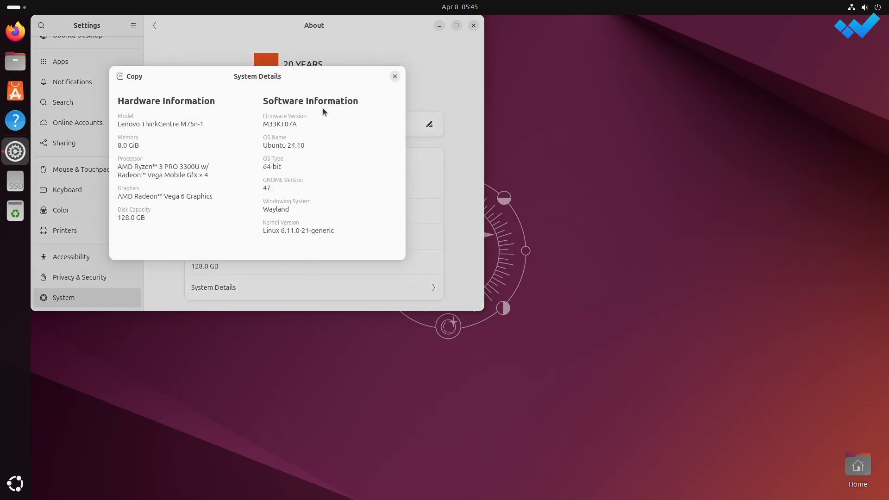
pyautogui.moveTo(390, 242)
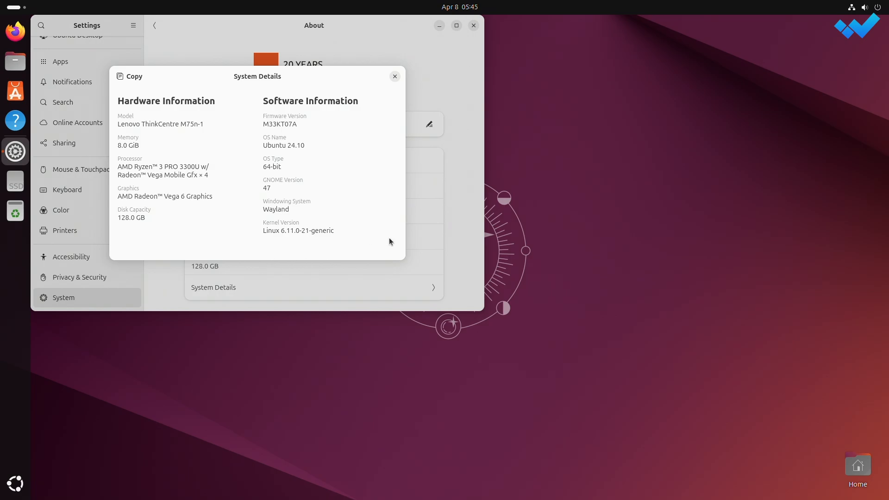
pyautogui.moveTo(395, 76)
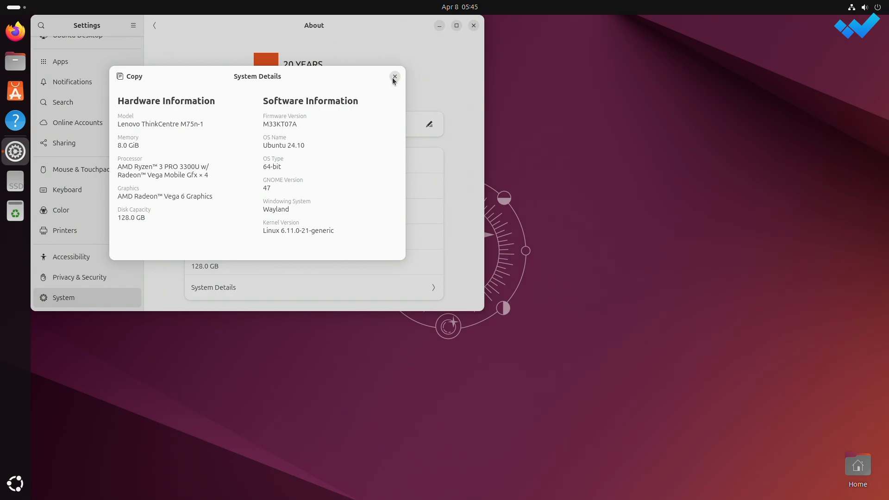
pyautogui.click(395, 76)
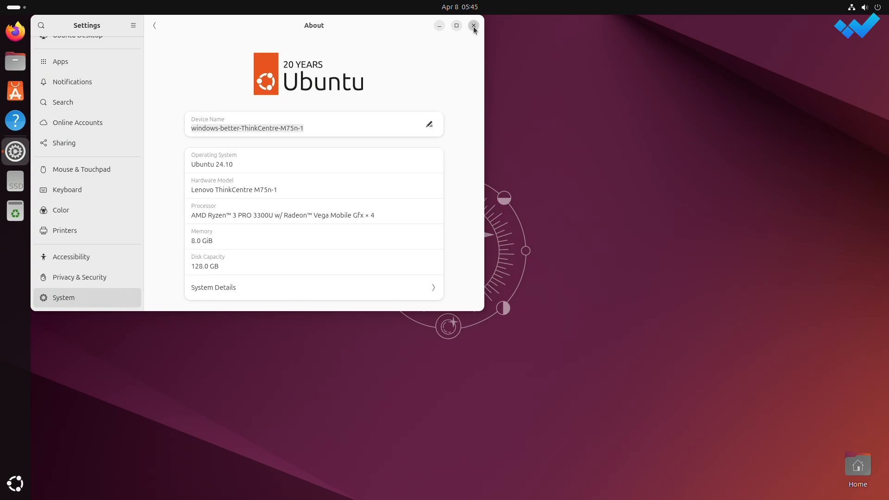
pyautogui.click(474, 26)
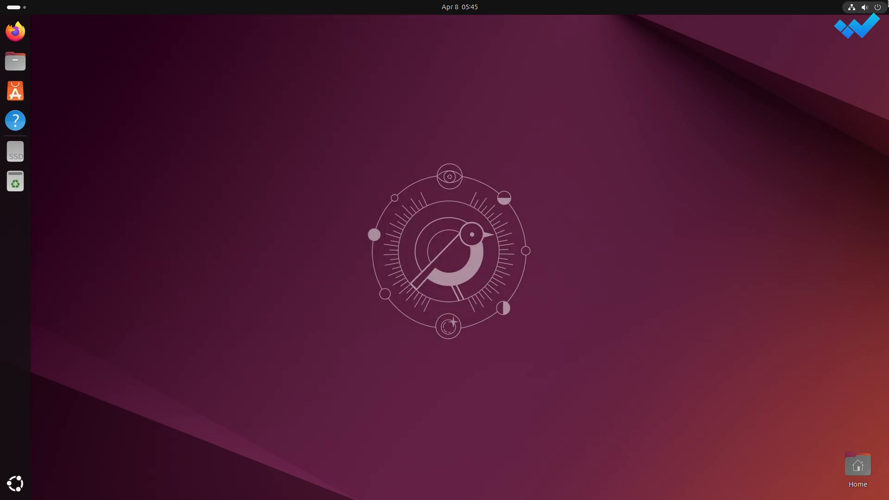
# - Confirm Restart from the power menu and boot Windows Boot Manager from GRUB
pyautogui.click(878, 6)
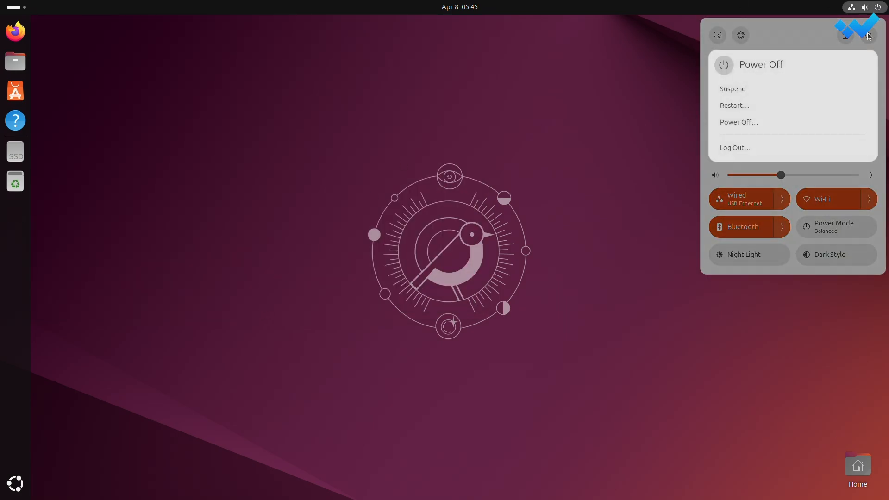
pyautogui.click(733, 106)
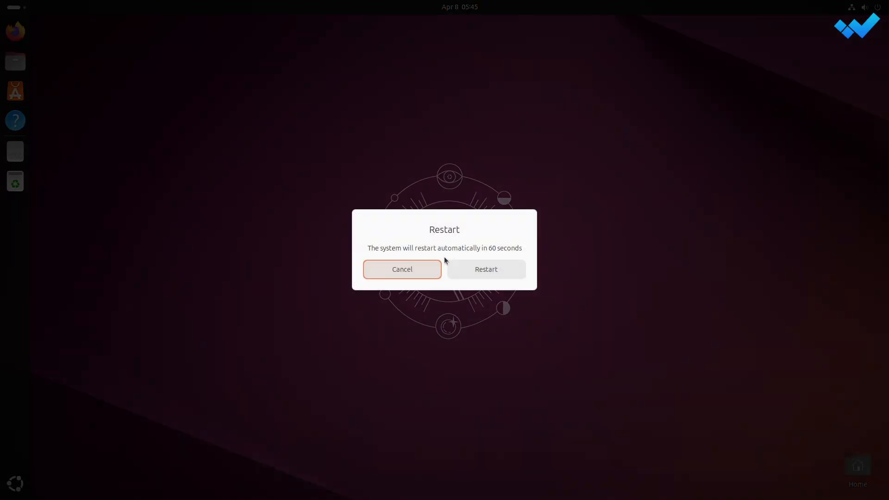
pyautogui.click(485, 269)
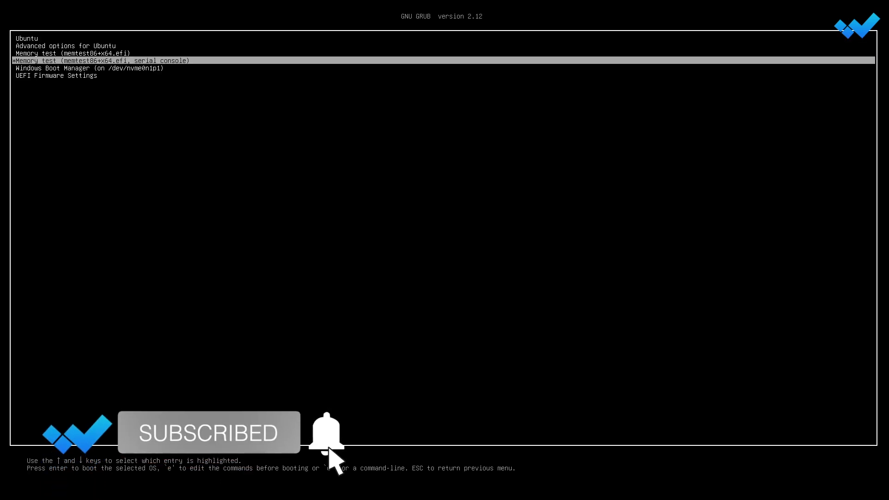
pyautogui.press('Return')
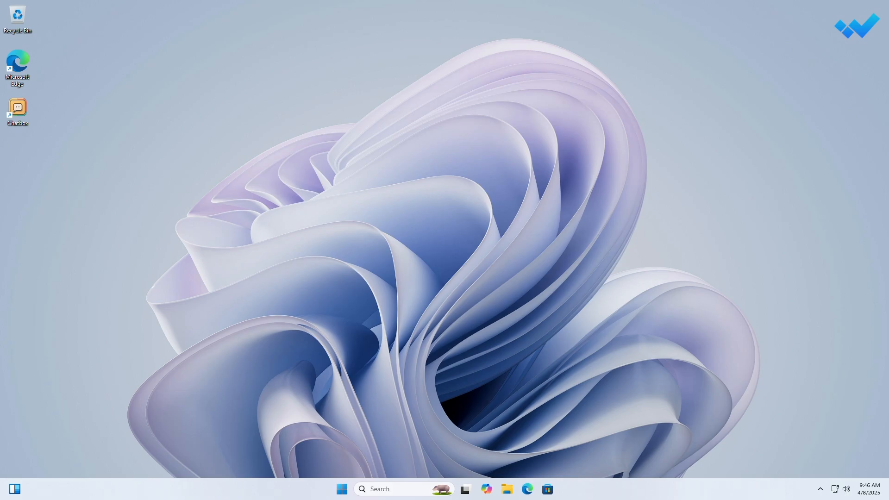
pyautogui.moveTo(460, 320)
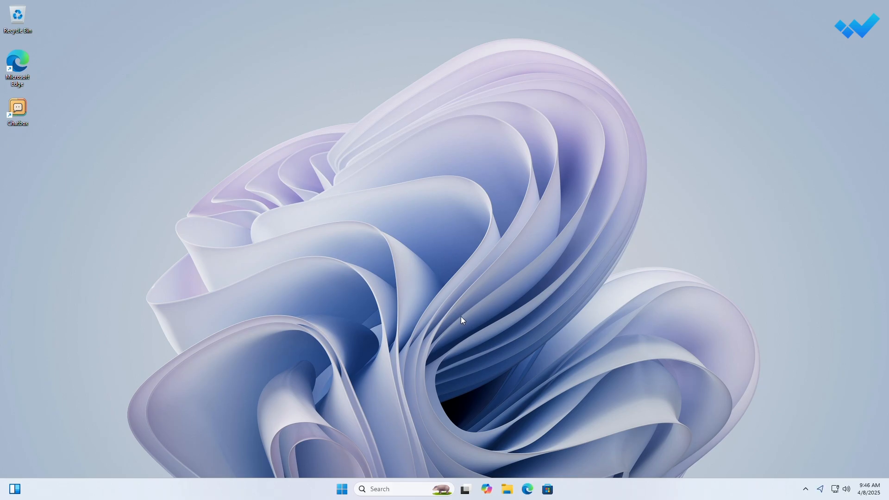
pyautogui.moveTo(342, 489)
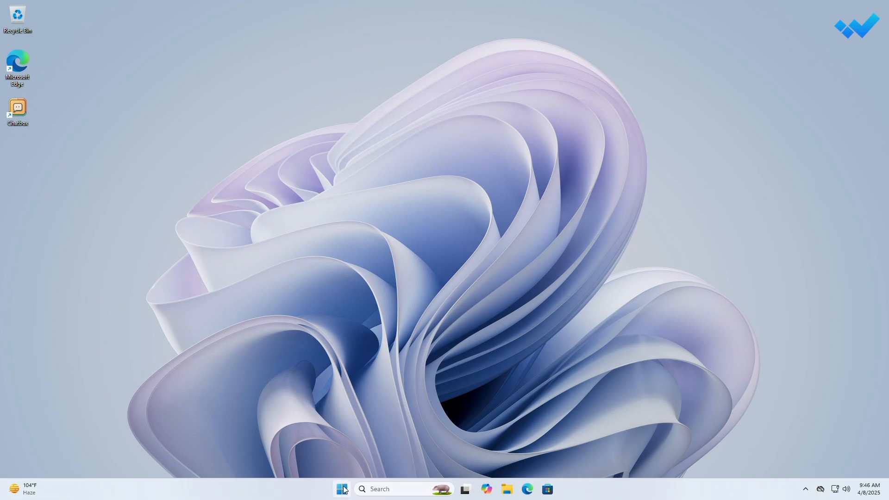
# - Open Settings > System > About showing Windows 11 Pro 24H2 and the AMD Ryzen 3 specs
pyautogui.click(342, 489)
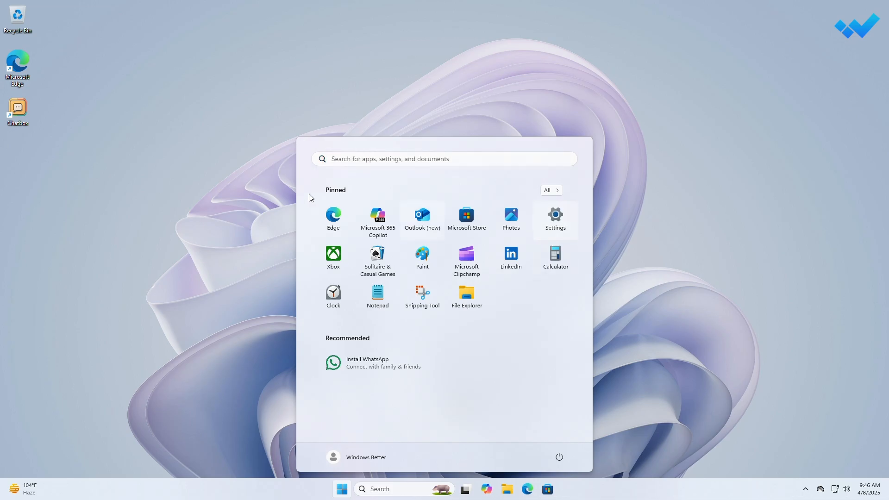
pyautogui.click(555, 218)
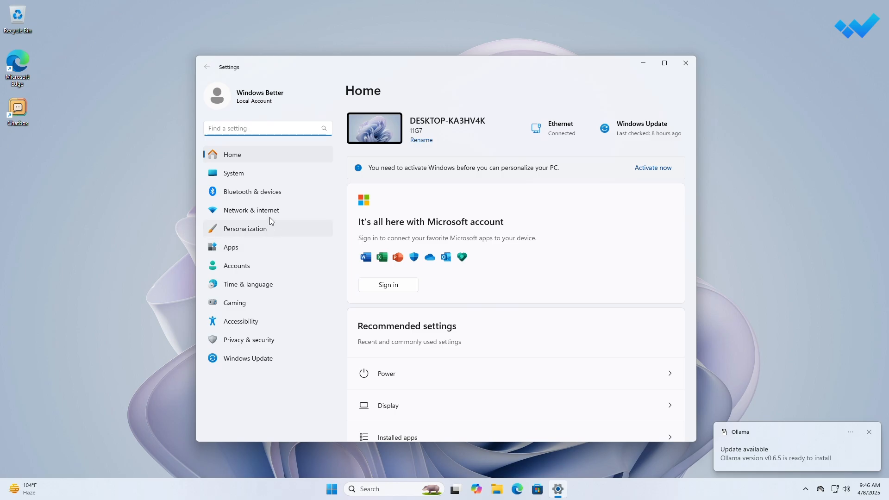
pyautogui.click(233, 172)
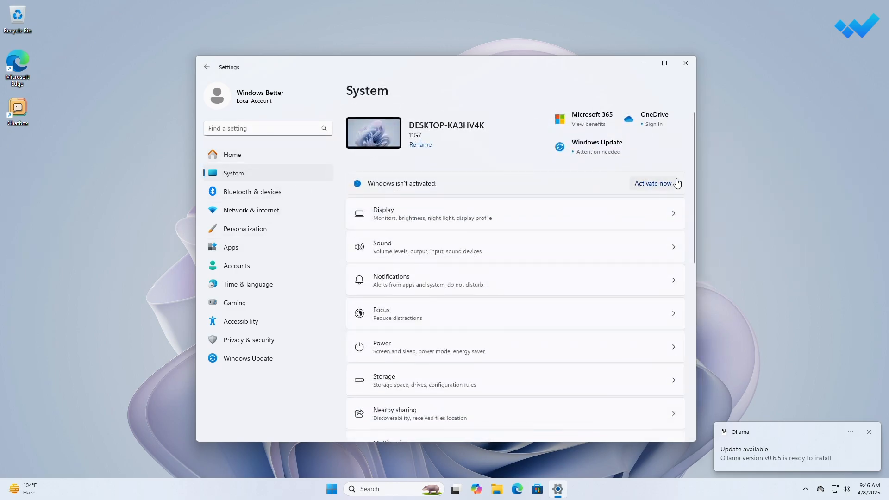
pyautogui.scroll(-3)
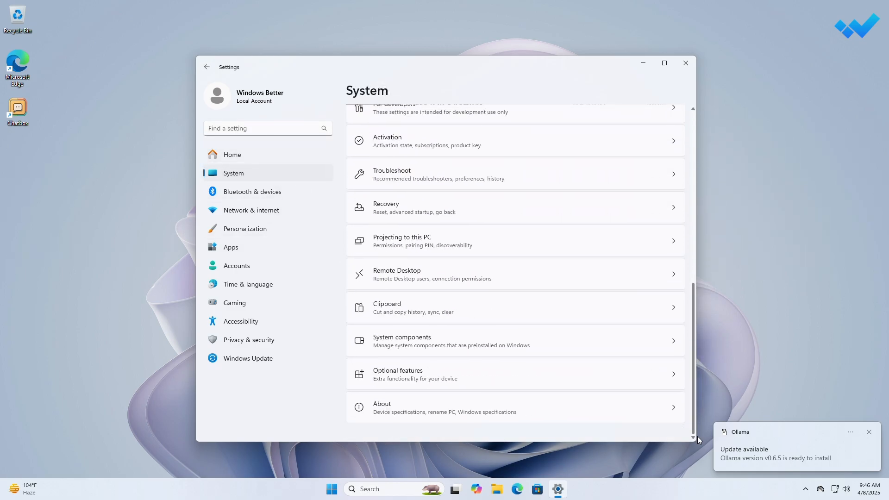
pyautogui.click(511, 407)
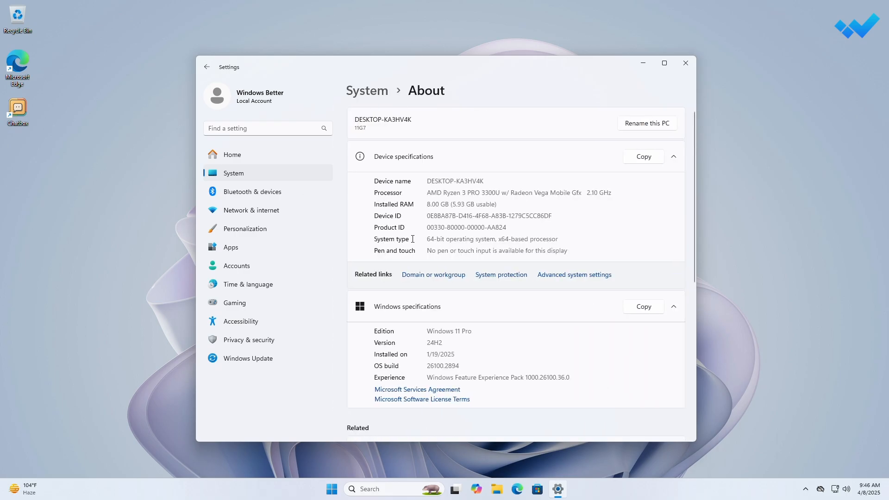
pyautogui.moveTo(615, 363)
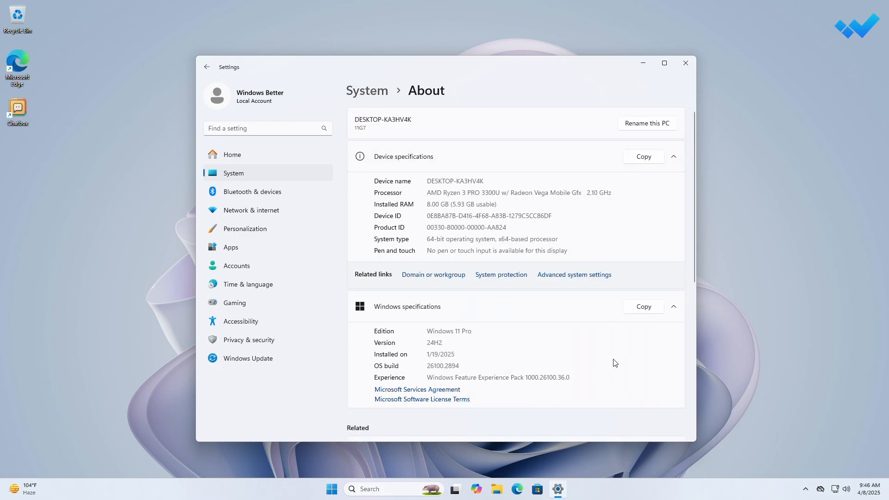